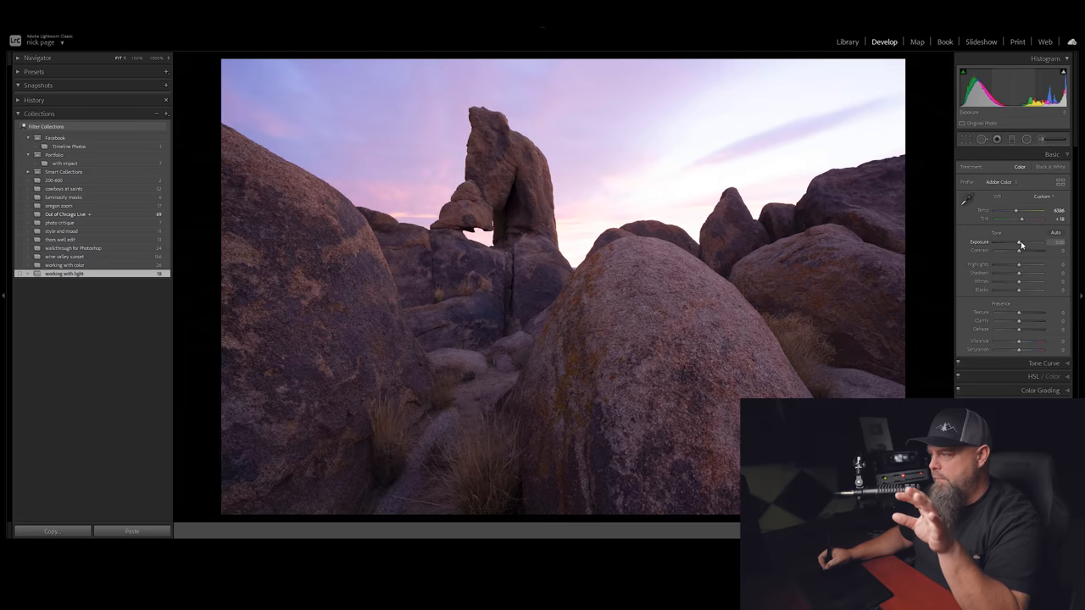
# Drag Exposure far down to darken the rock arch, then back up to brighten it
pyautogui.moveTo(1020, 241); pyautogui.dragTo(997, 241)
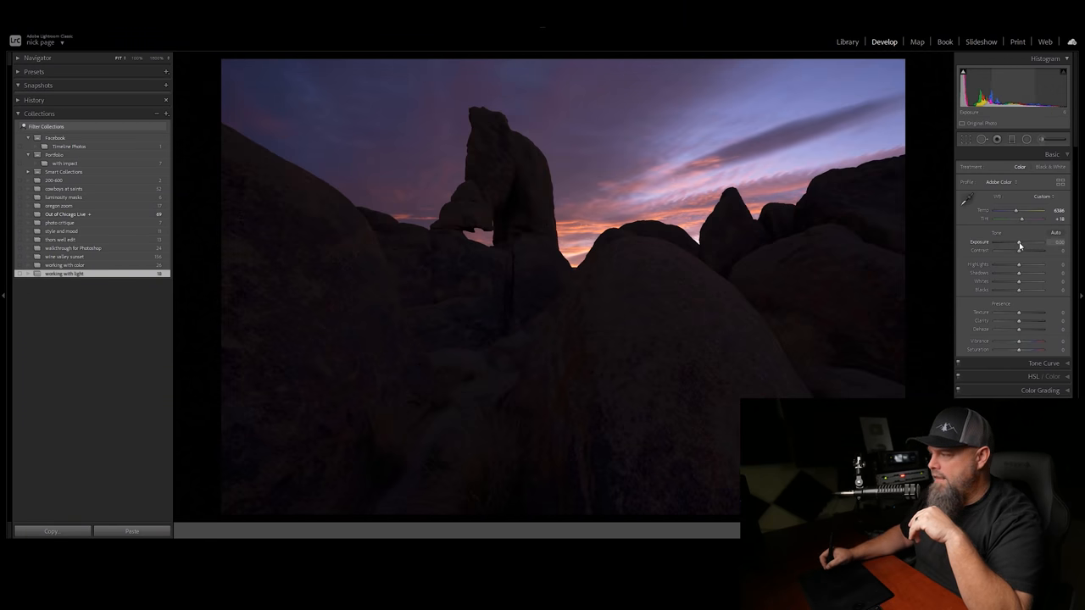
pyautogui.moveTo(1017, 240); pyautogui.dragTo(1034, 241)
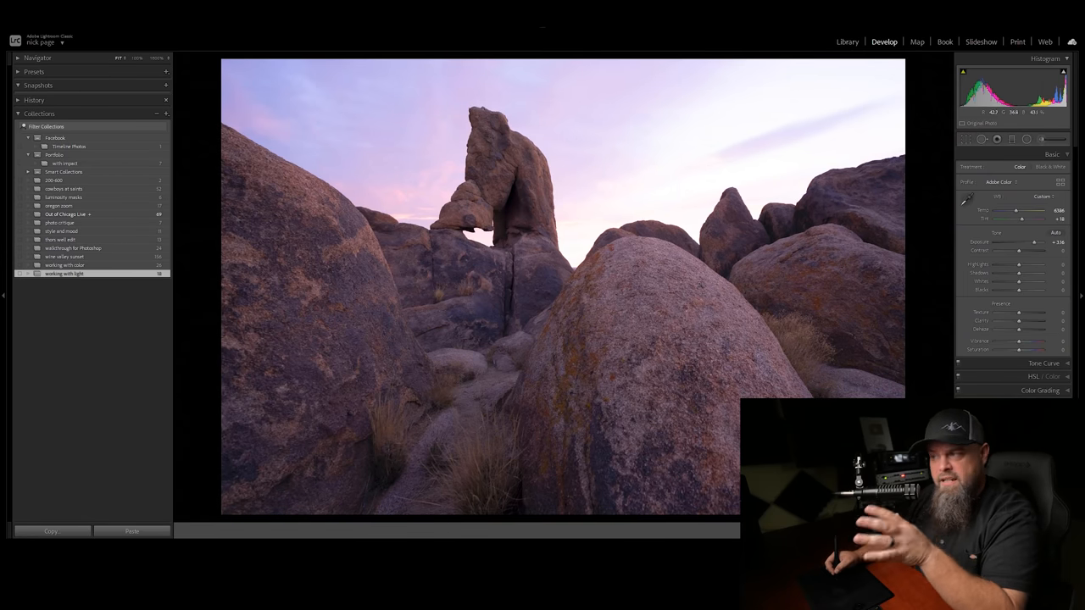
pyautogui.moveTo(845, 139)
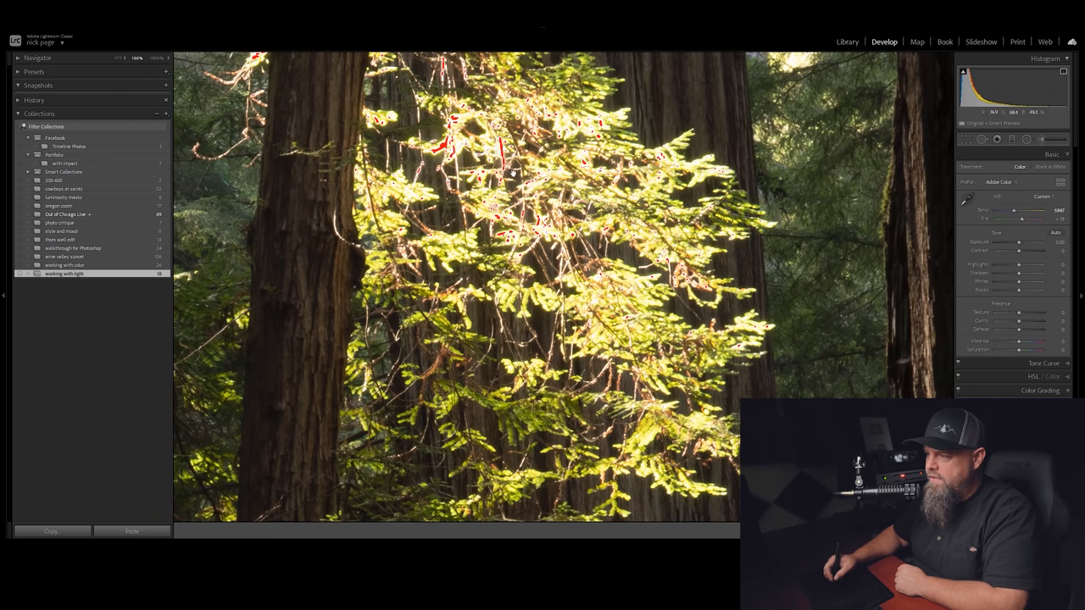
pyautogui.moveTo(1020, 244)
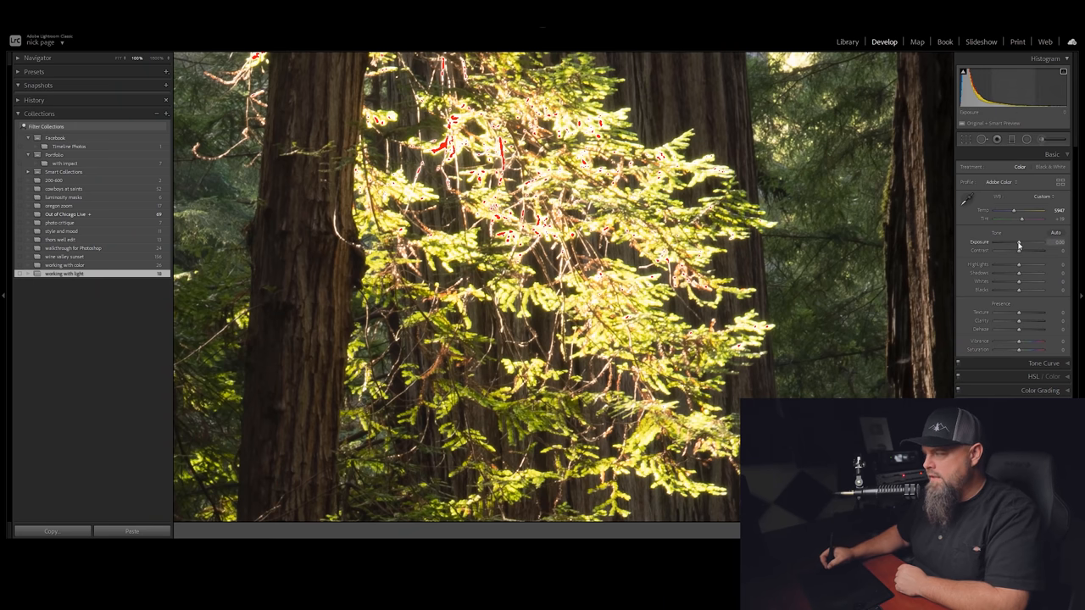
# Nudge the Exposure slightly lower on the sunlit redwood forest photo
pyautogui.moveTo(1019, 241); pyautogui.dragTo(1010, 240)
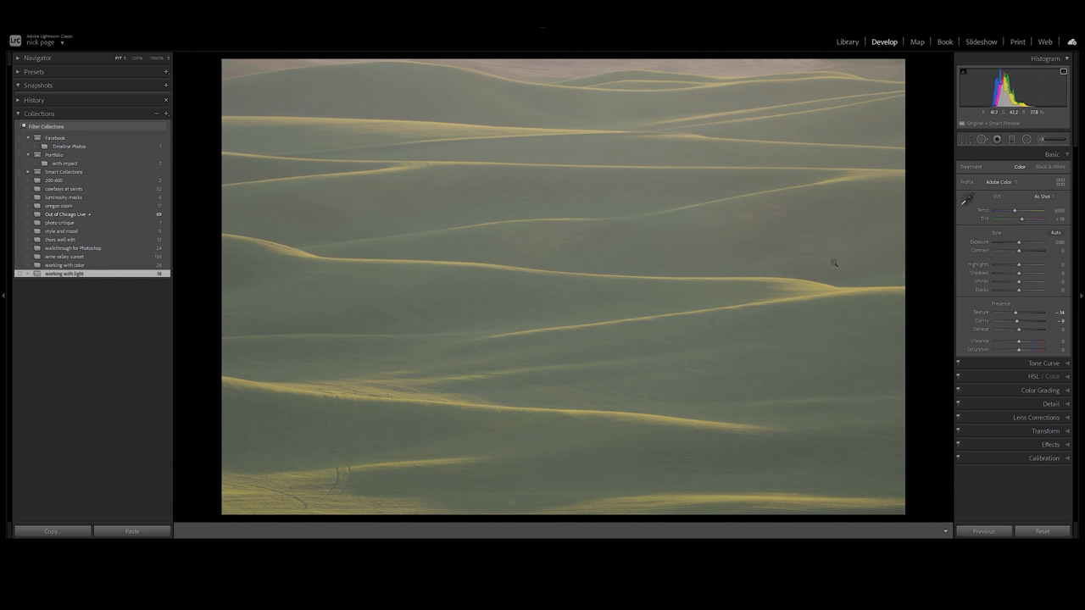
pyautogui.moveTo(821, 268)
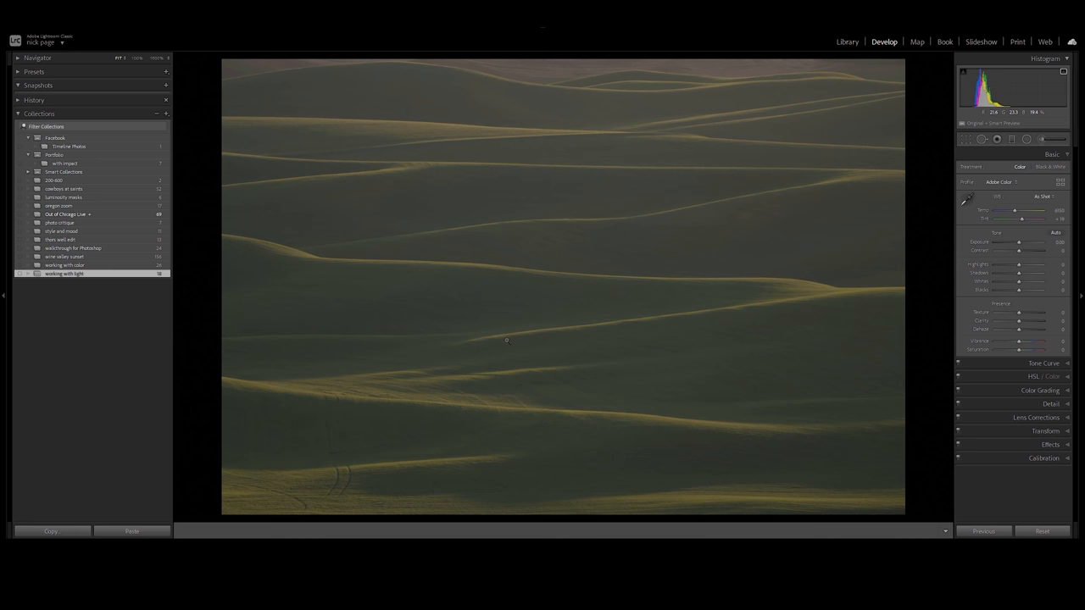
pyautogui.moveTo(1017, 272)
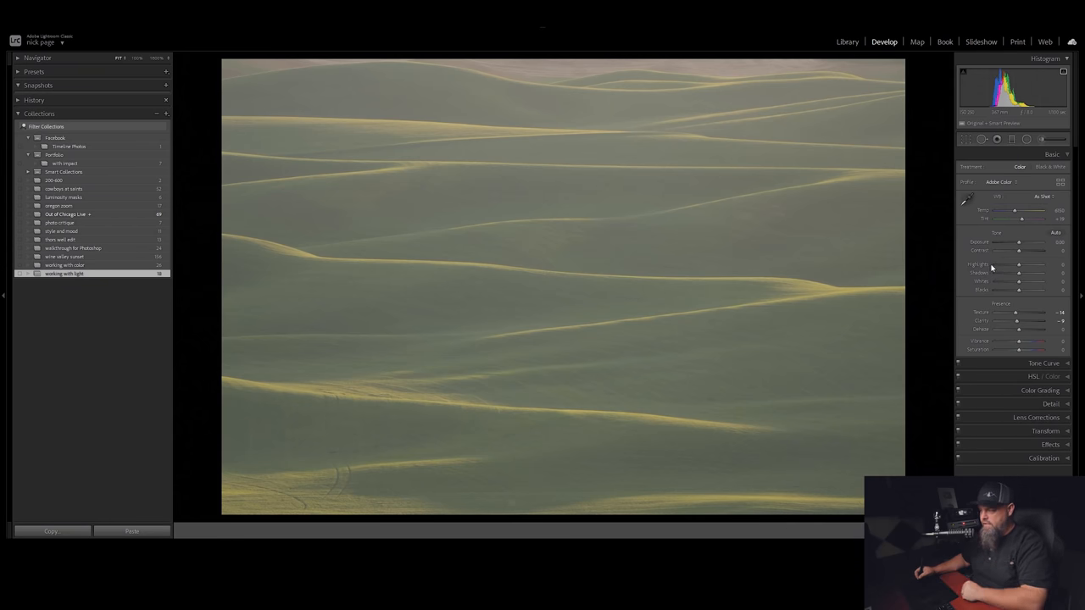
# Deepen shadows and blacks, tame highlights, add contrast and trim exposure on the hills
pyautogui.moveTo(1020, 290); pyautogui.dragTo(1016, 290)
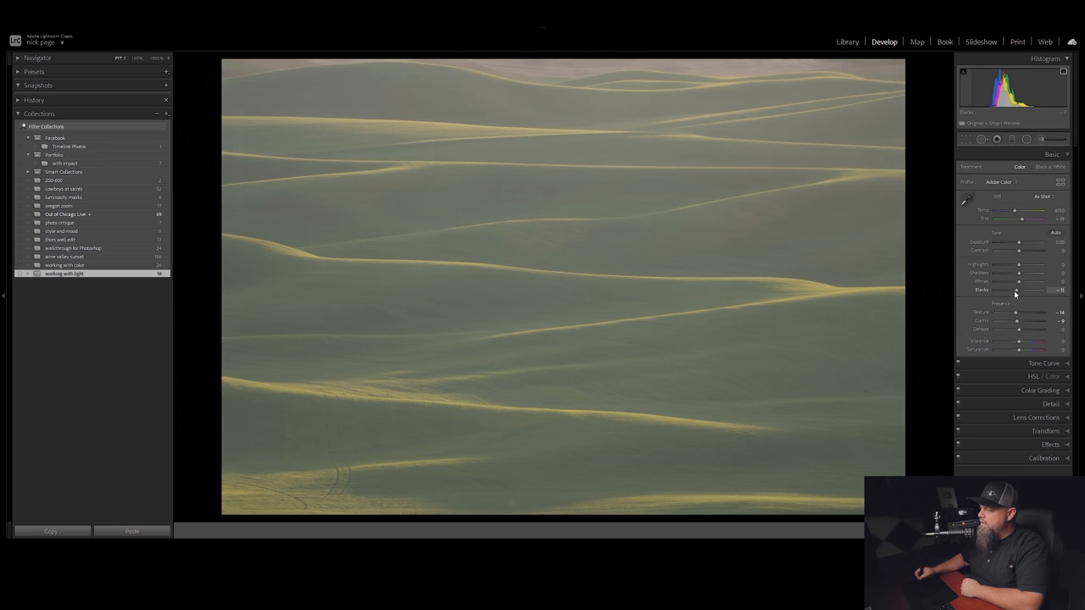
pyautogui.moveTo(1017, 282); pyautogui.dragTo(1009, 282)
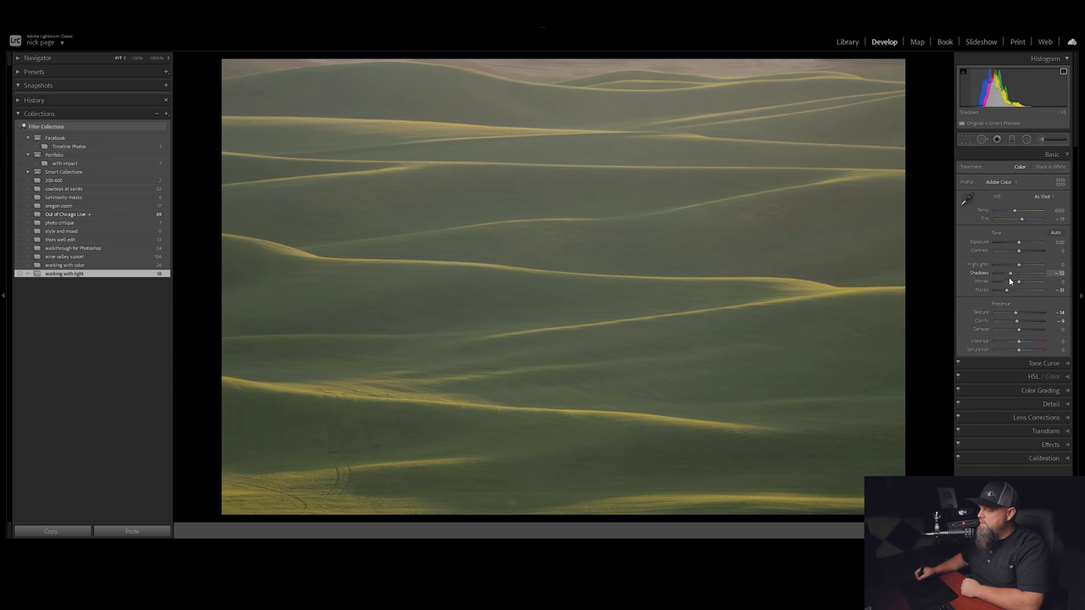
pyautogui.moveTo(1018, 282); pyautogui.dragTo(1021, 281)
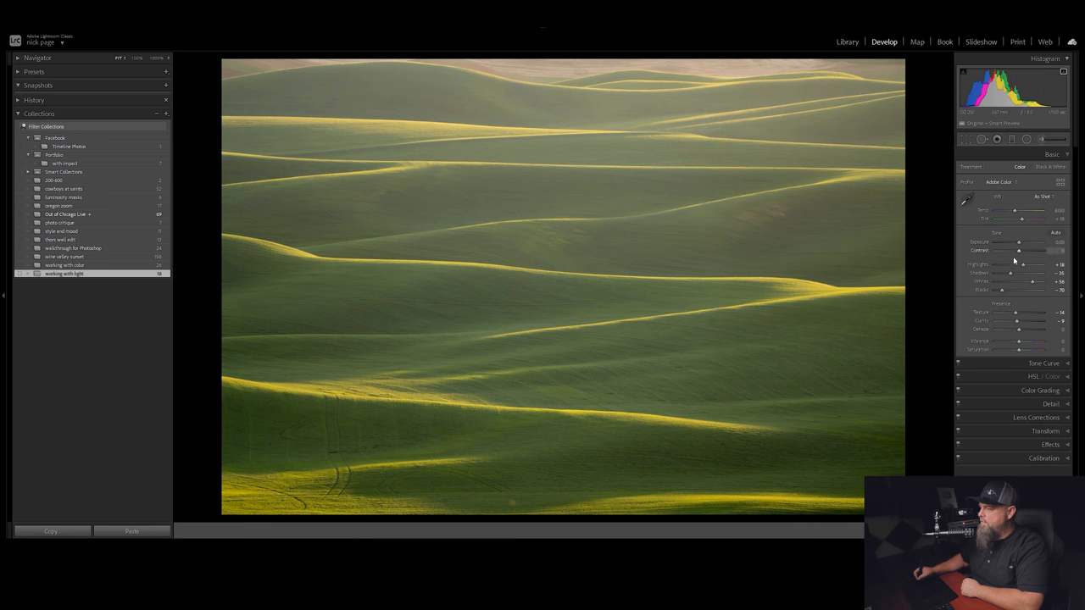
pyautogui.moveTo(1019, 241); pyautogui.dragTo(1011, 240)
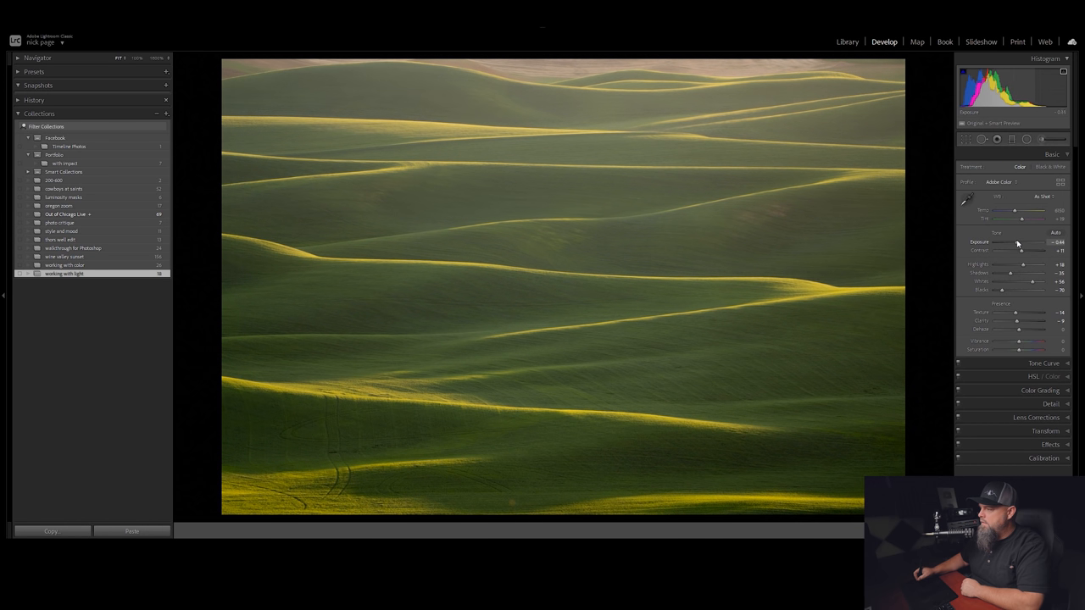
pyautogui.moveTo(1025, 241); pyautogui.dragTo(1021, 241)
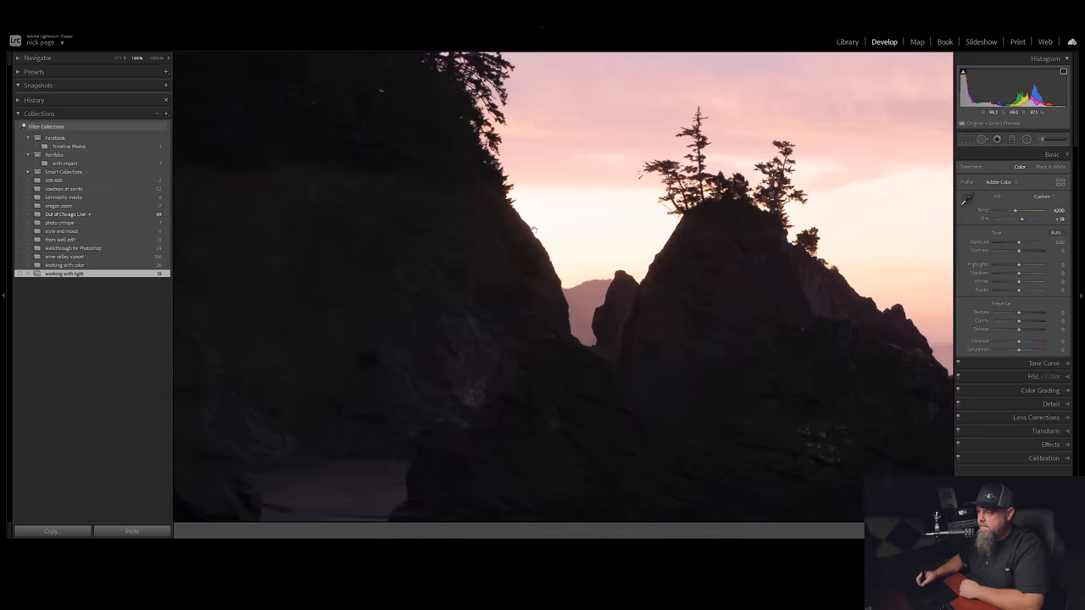
pyautogui.moveTo(568, 241)
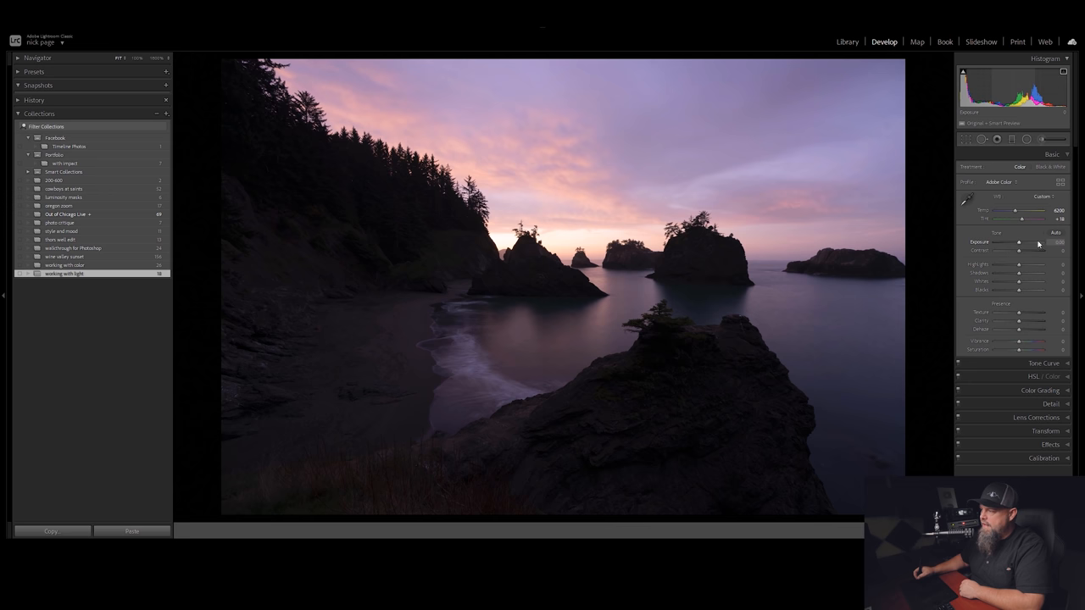
# Try the sea stack scene darker, then raise Exposure so beach and rock shadows show detail
pyautogui.moveTo(1025, 241); pyautogui.dragTo(1014, 241)
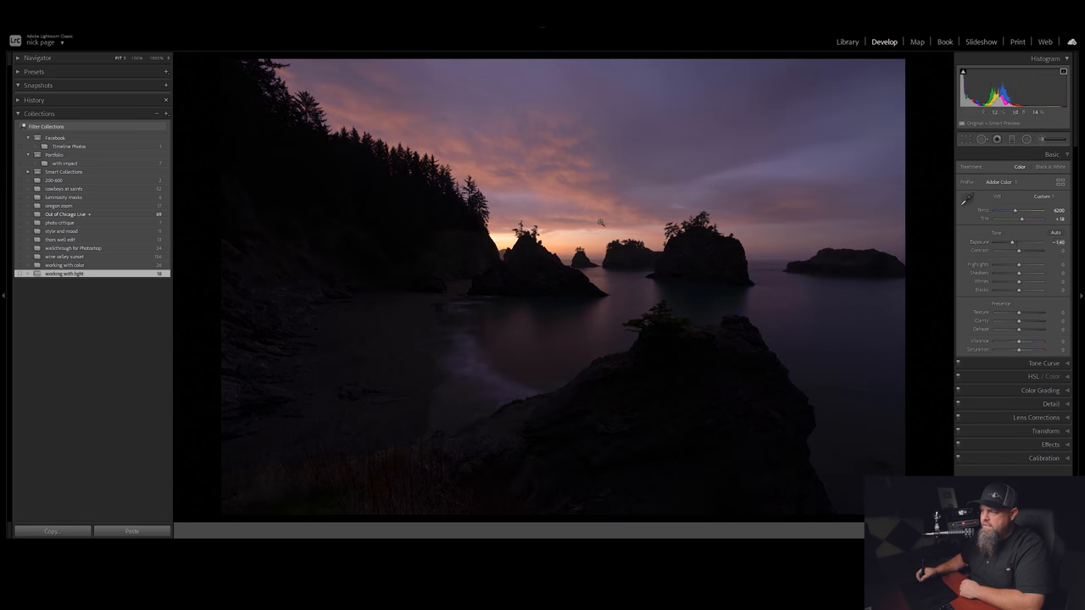
pyautogui.moveTo(1017, 240); pyautogui.dragTo(1012, 240)
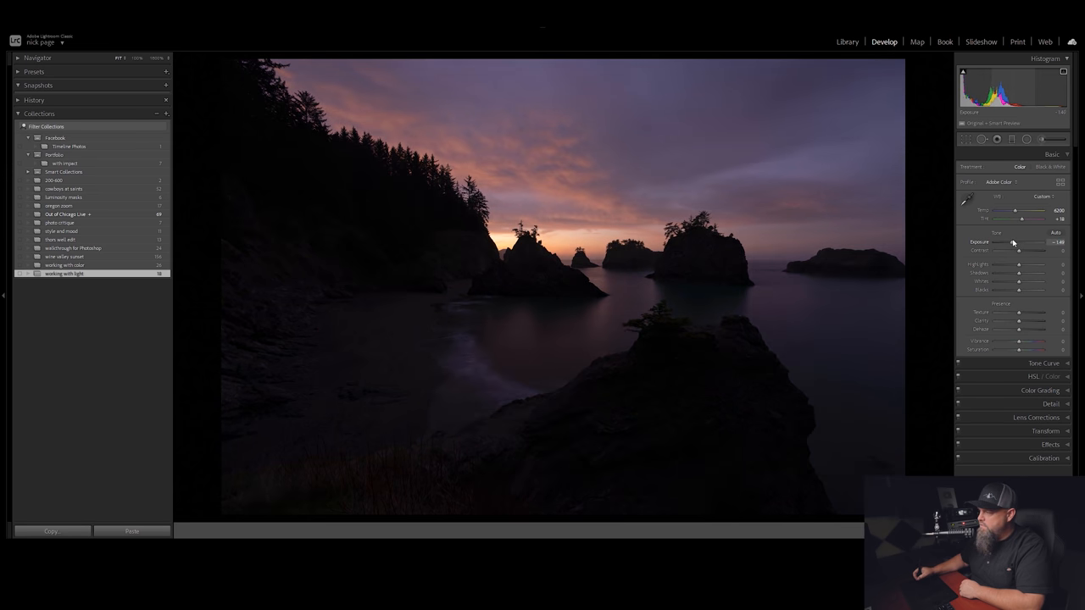
pyautogui.moveTo(1017, 241); pyautogui.dragTo(1038, 241)
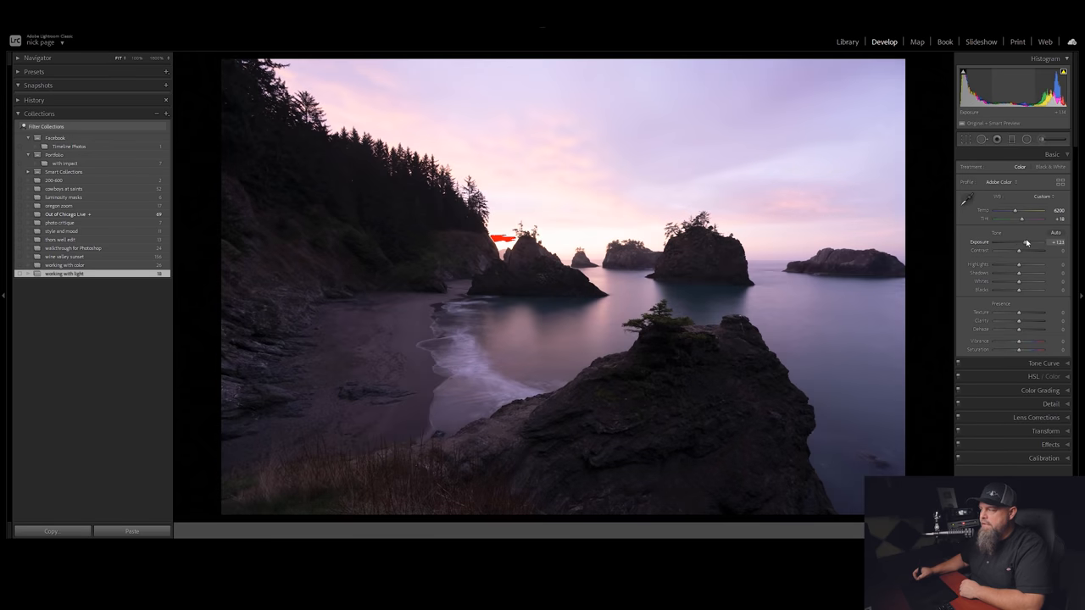
pyautogui.moveTo(1017, 243); pyautogui.dragTo(1025, 242)
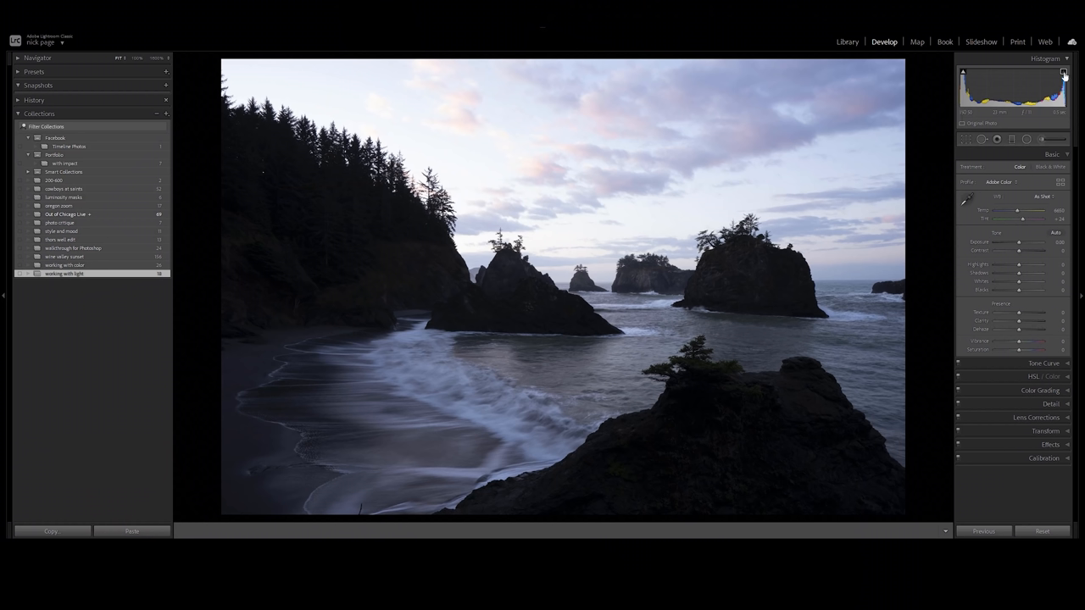
pyautogui.moveTo(1064, 75)
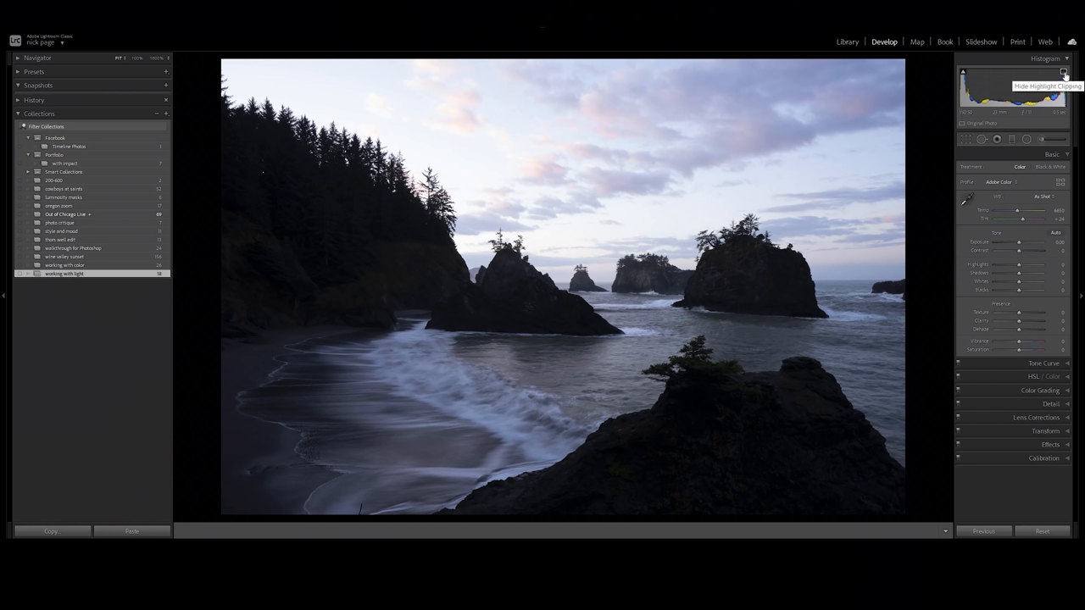
# Lower the seascape's Exposure in stages so the pink clouds keep colour, restoring a touch of brightness
pyautogui.click(1064, 71)
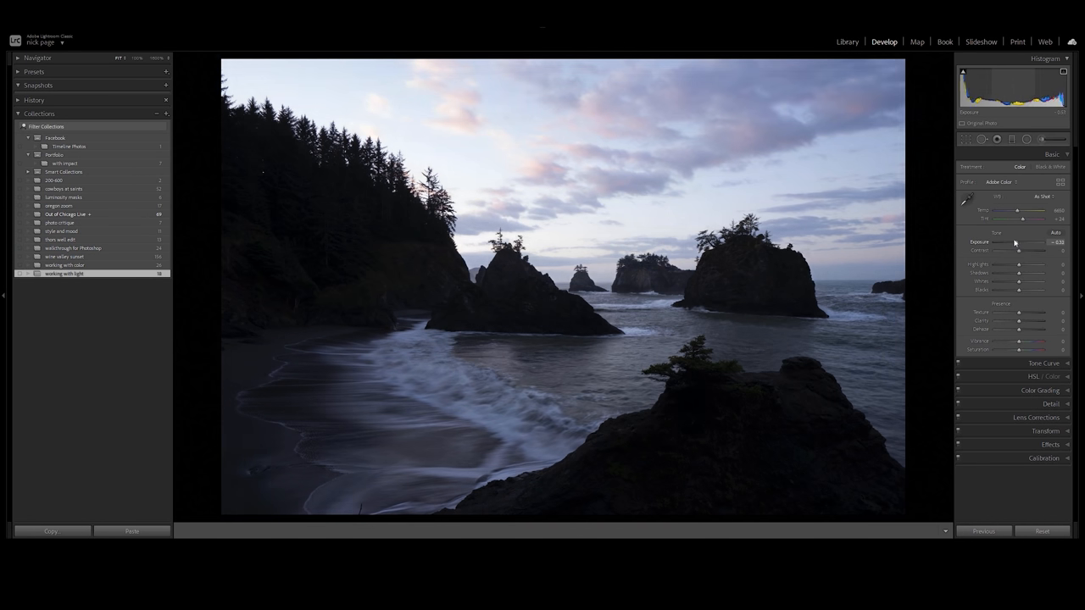
pyautogui.moveTo(1031, 241); pyautogui.dragTo(1014, 241)
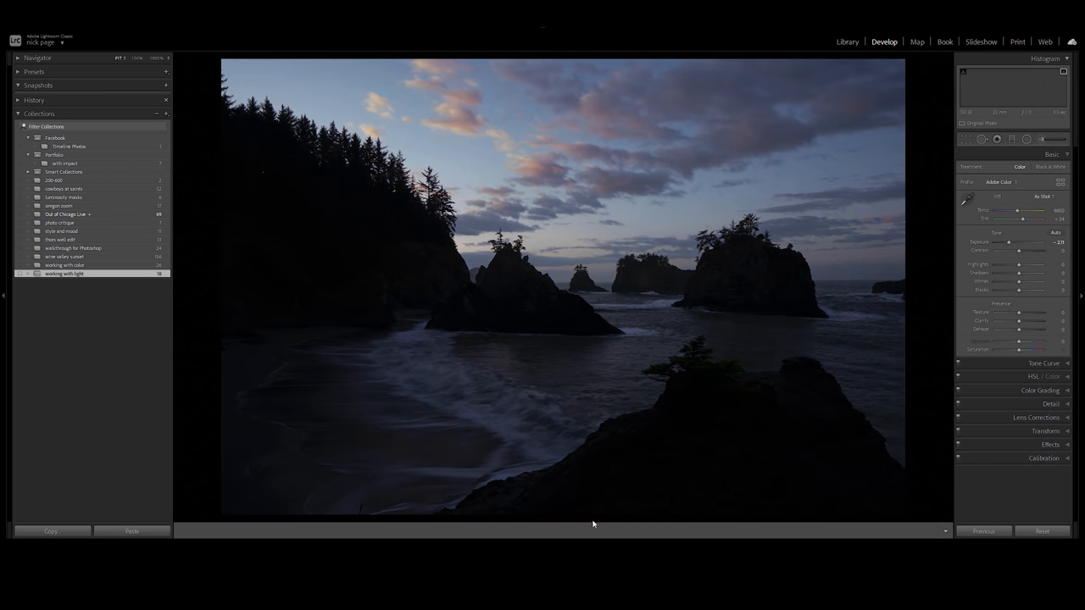
pyautogui.moveTo(1010, 242); pyautogui.dragTo(1016, 243)
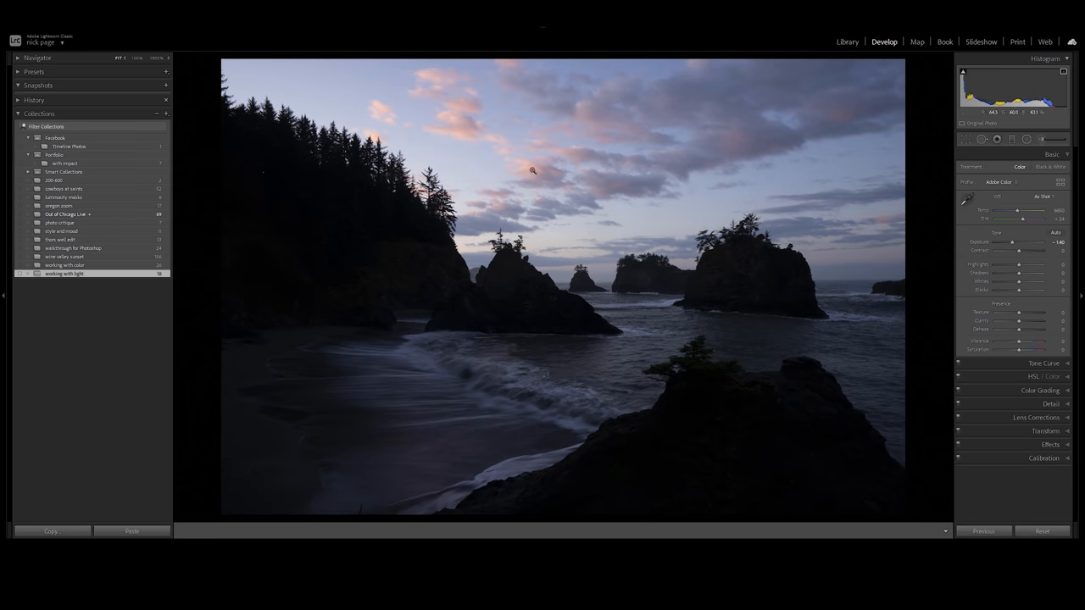
pyautogui.moveTo(1025, 241); pyautogui.dragTo(1014, 241)
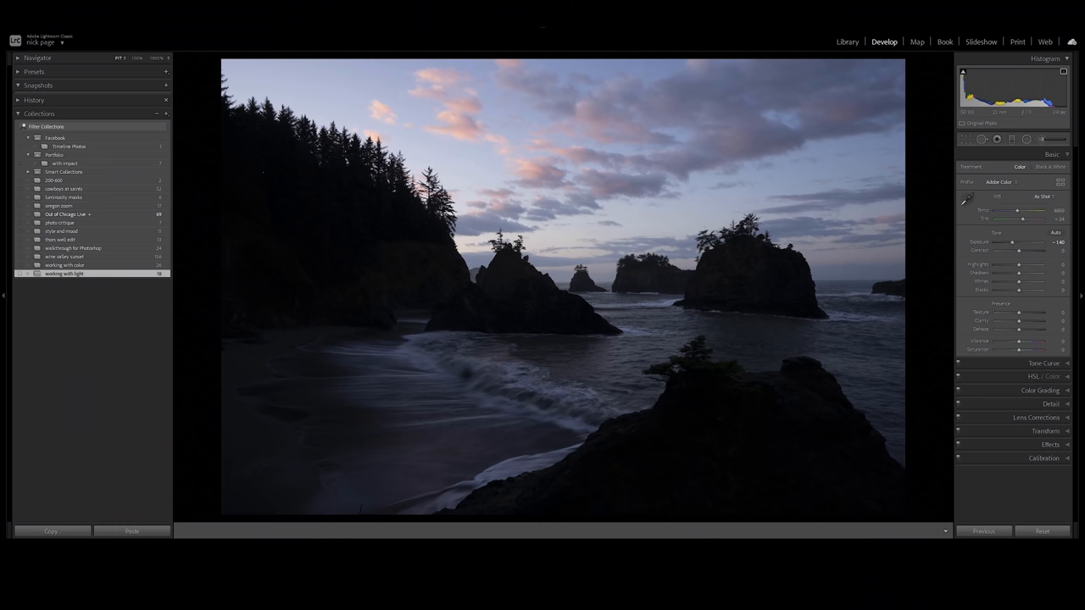
pyautogui.moveTo(1026, 241); pyautogui.dragTo(1014, 241)
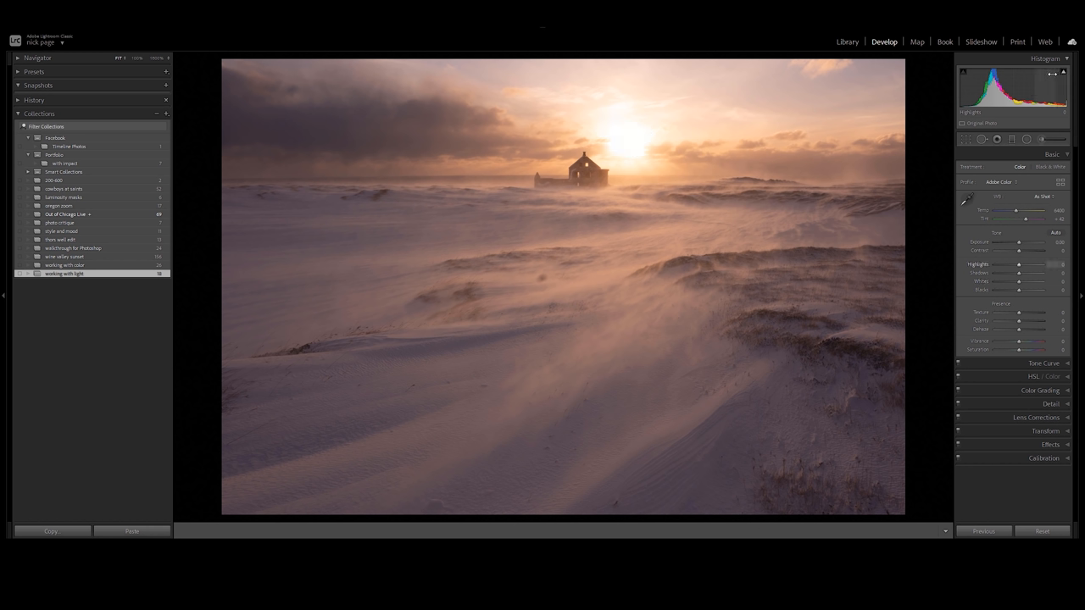
pyautogui.moveTo(801, 122)
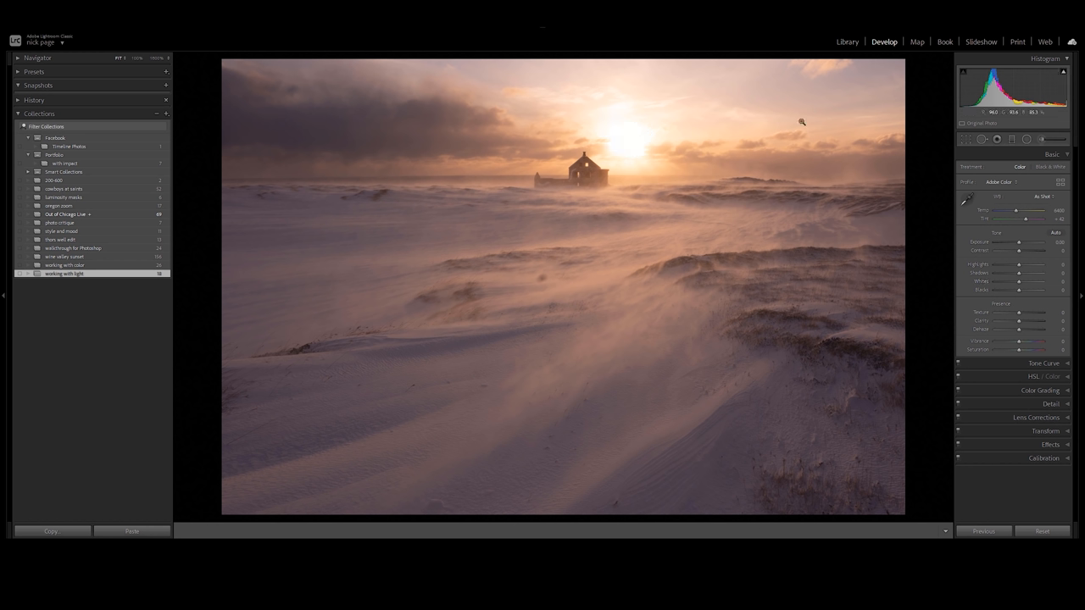
pyautogui.moveTo(831, 132)
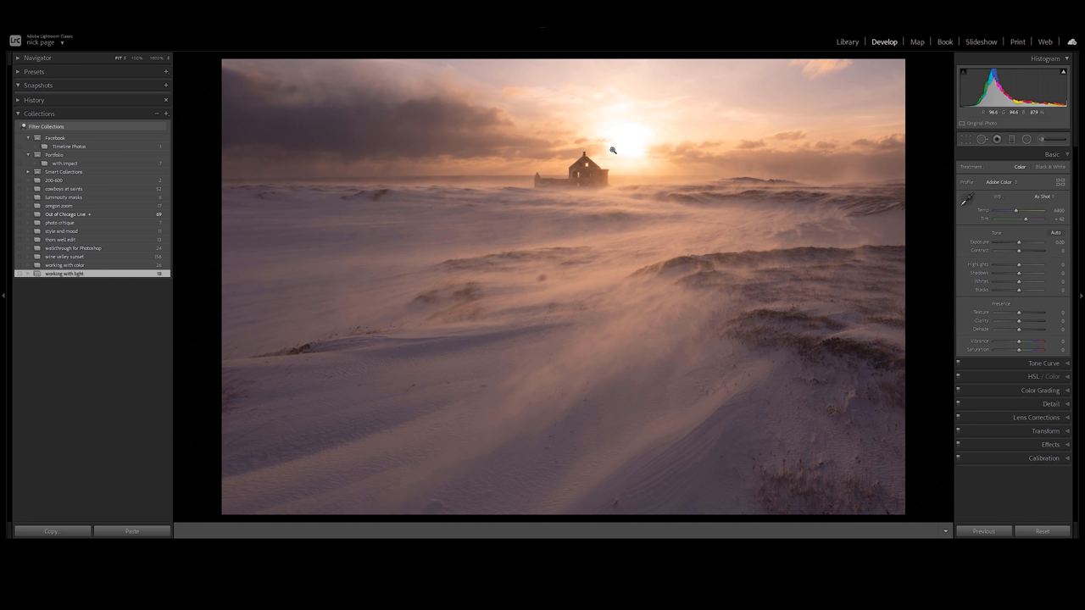
pyautogui.moveTo(607, 152)
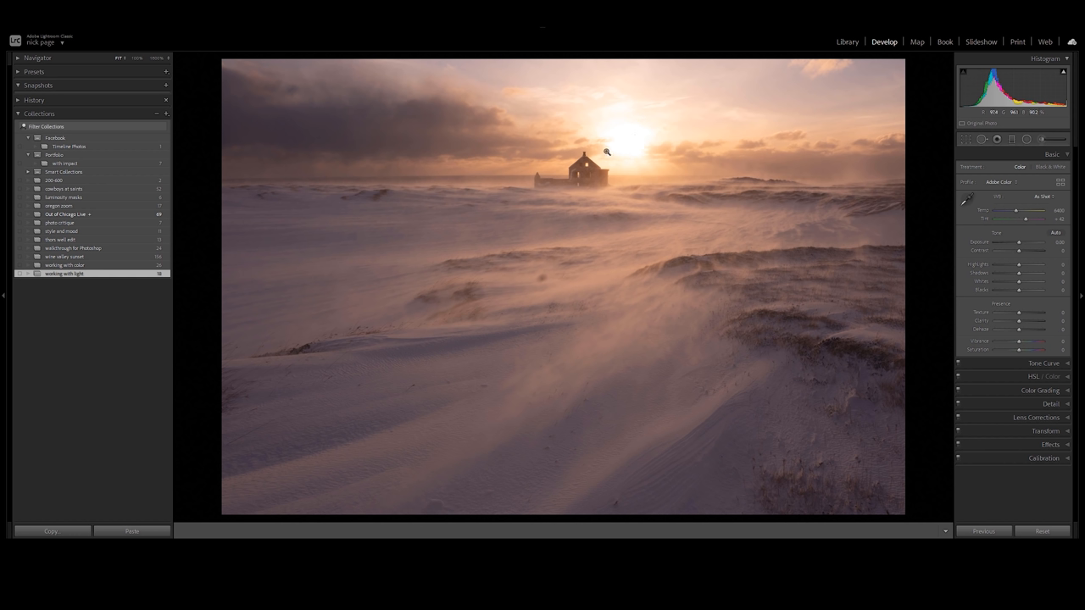
pyautogui.moveTo(621, 146)
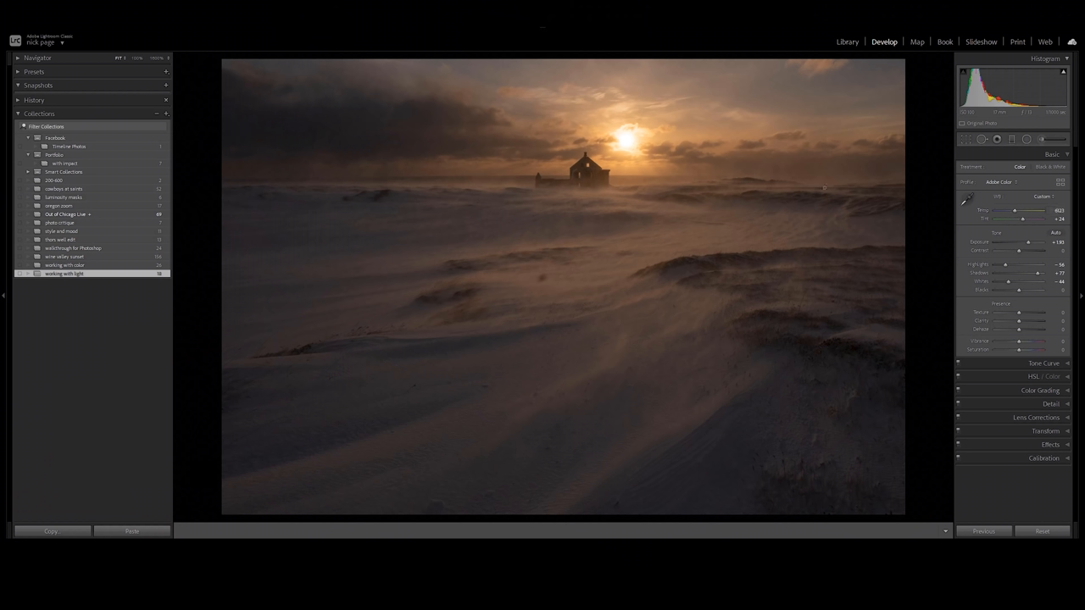
# Zoom to 1:1 on the sun and wreck and pan the magnified view around the sun
pyautogui.click(634, 207)
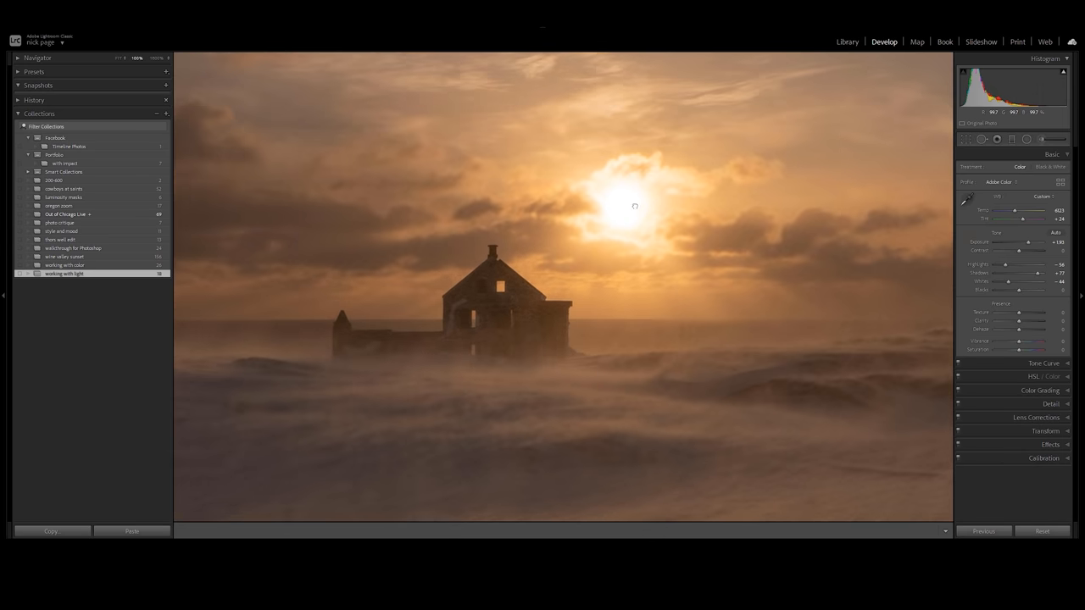
pyautogui.moveTo(1021, 251); pyautogui.dragTo(1031, 251)
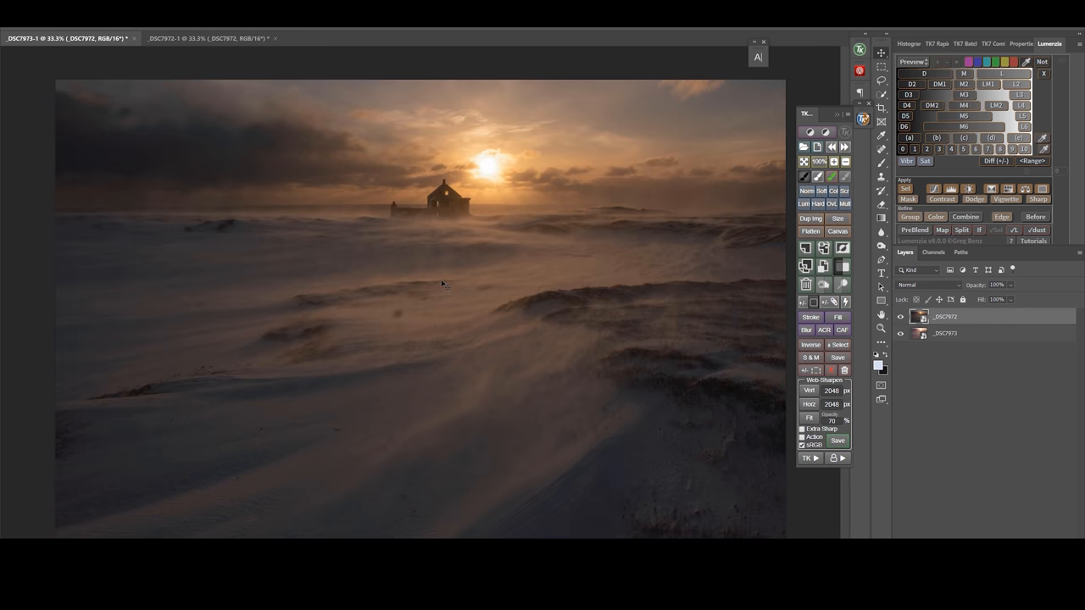
# Toggle the top layer to show the bright exposure and zoom in around the sun and building
pyautogui.click(902, 317)
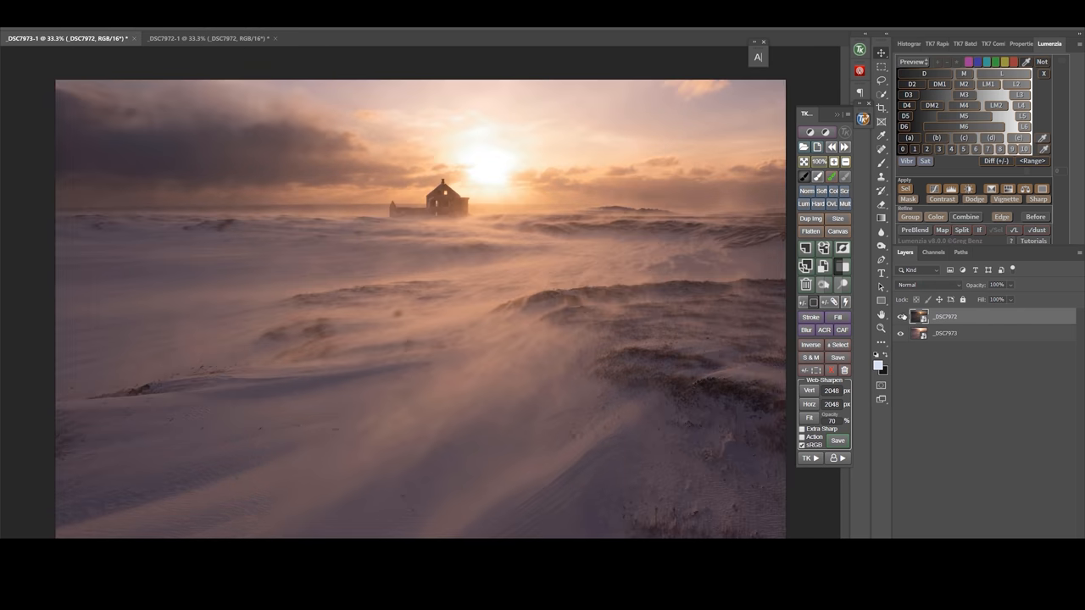
pyautogui.click(902, 332)
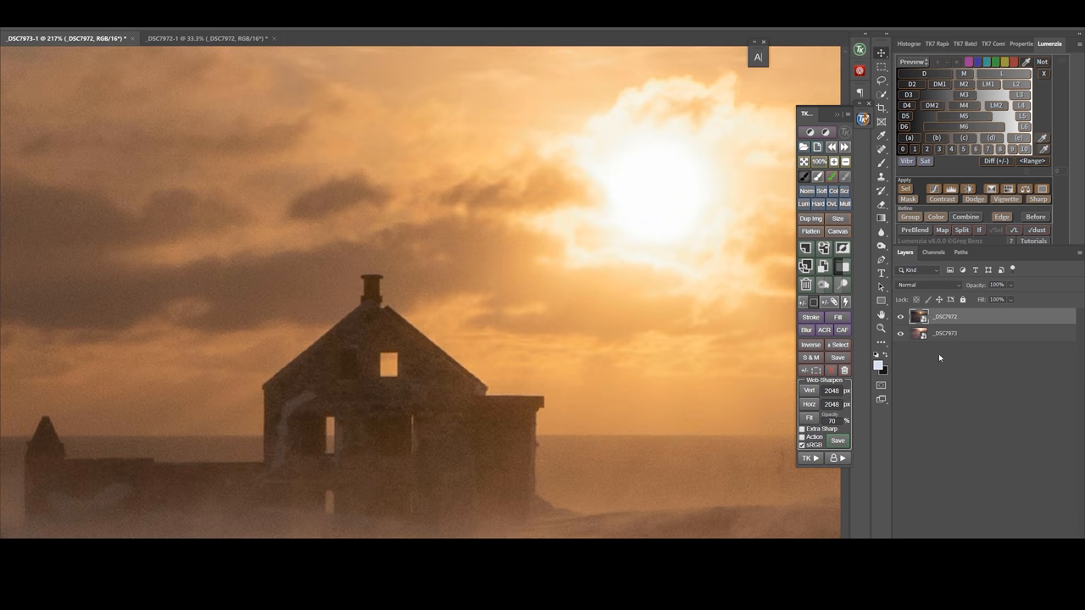
pyautogui.click(997, 285)
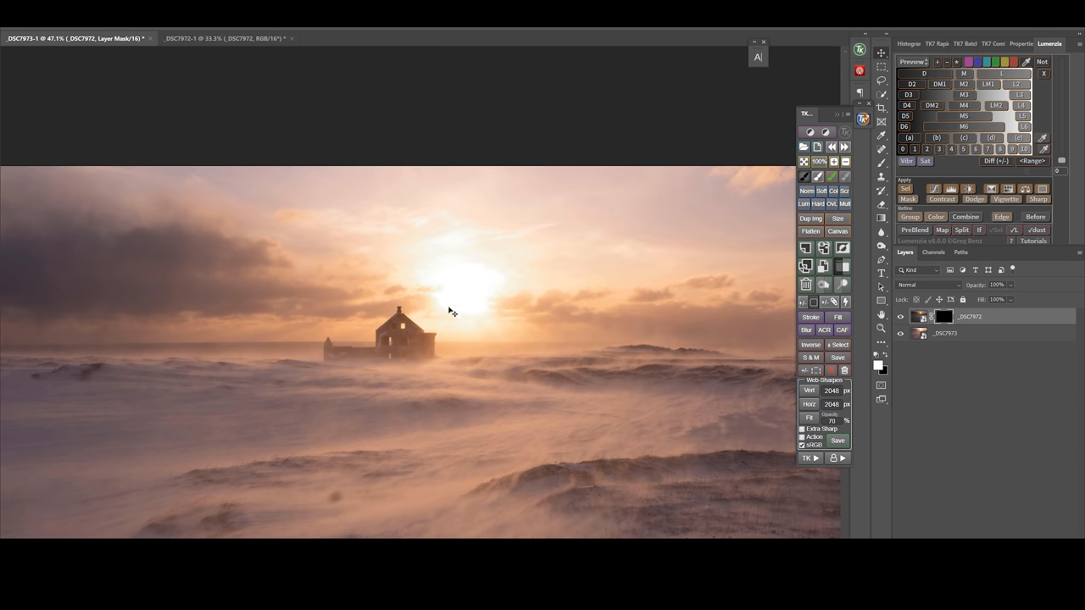
pyautogui.moveTo(441, 301)
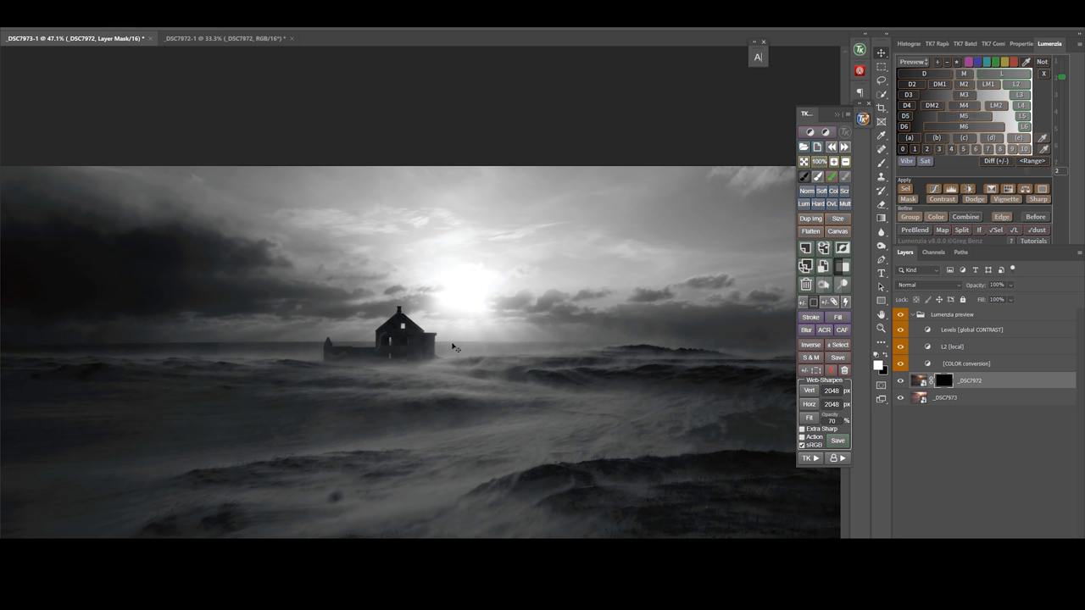
pyautogui.moveTo(536, 254)
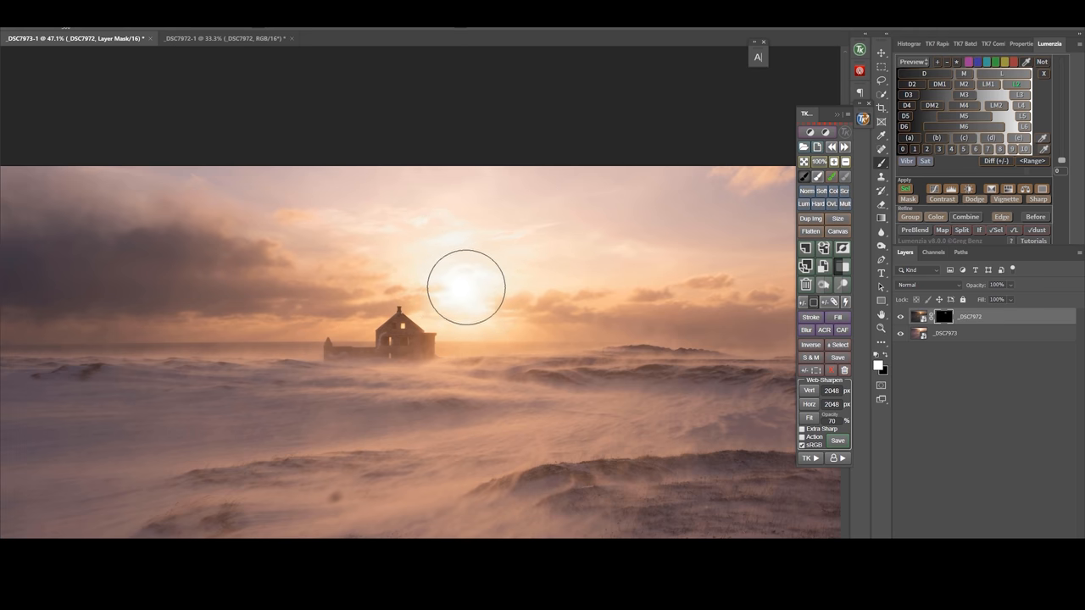
pyautogui.moveTo(433, 313)
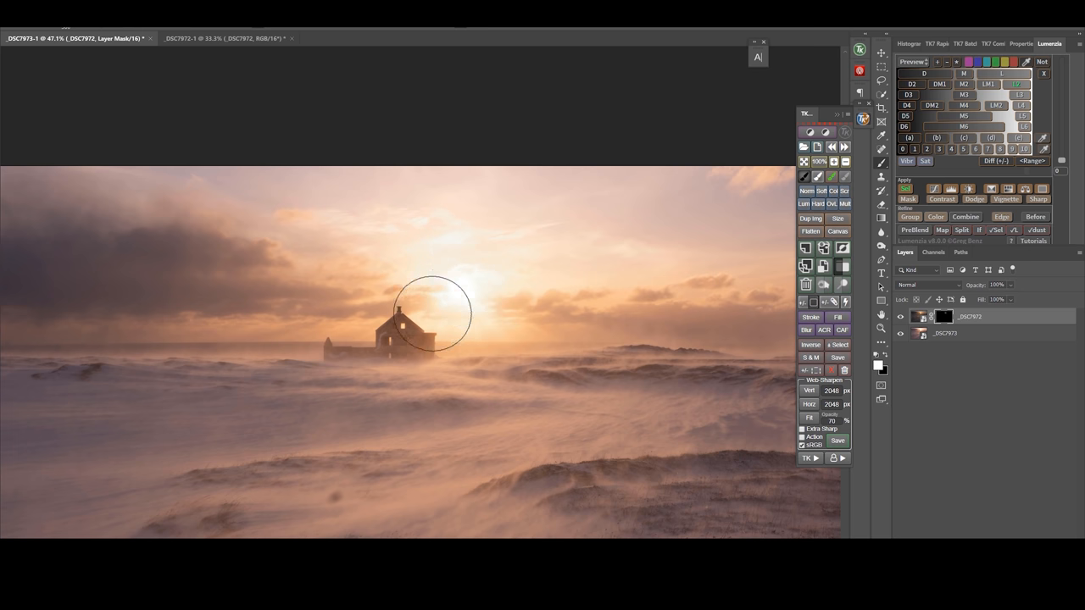
pyautogui.moveTo(491, 279)
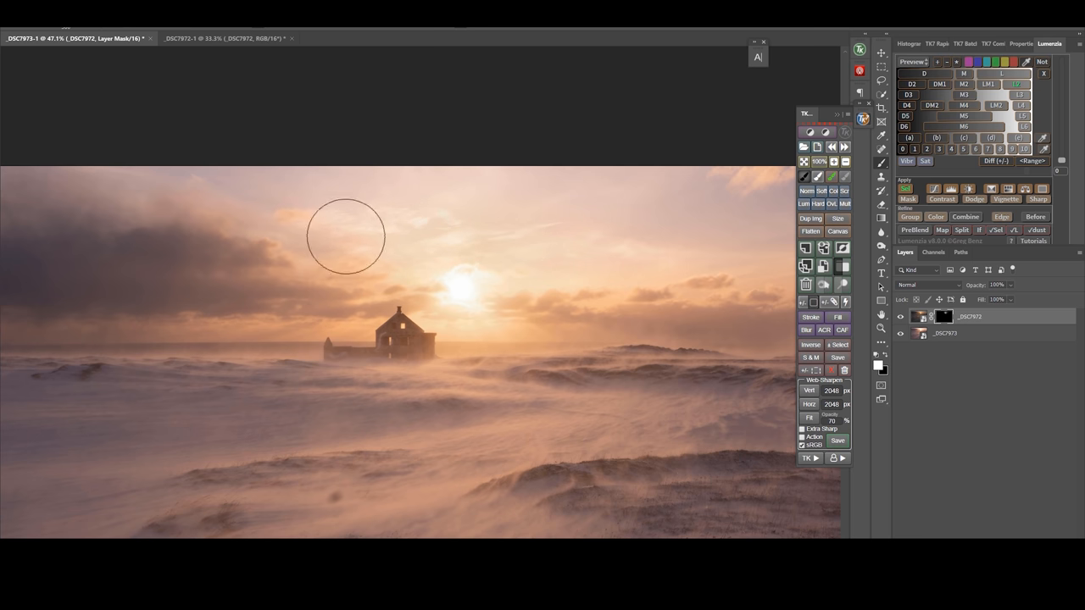
pyautogui.moveTo(510, 295)
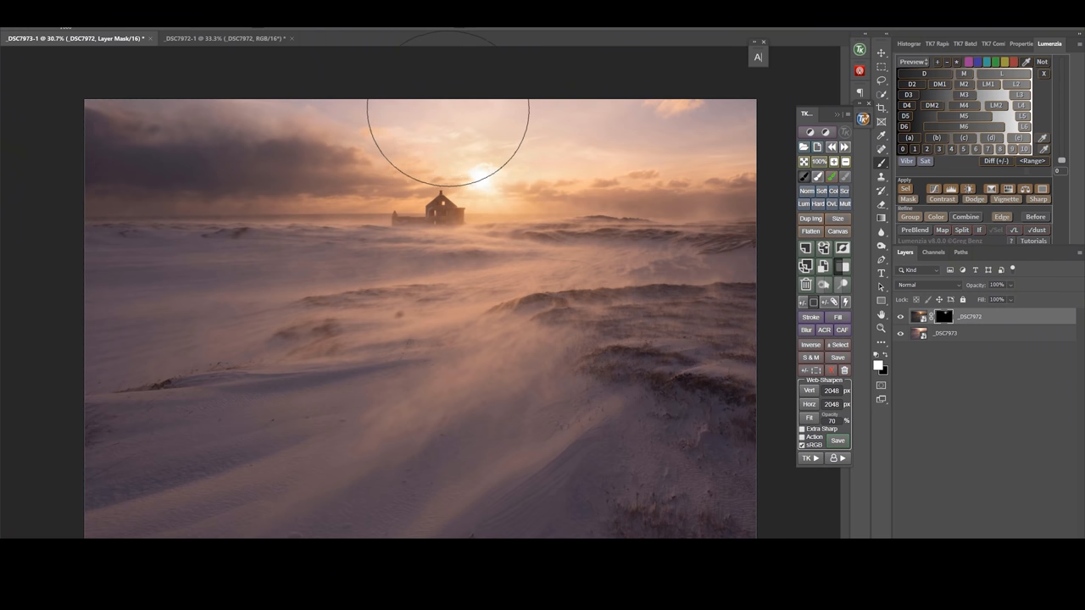
pyautogui.moveTo(627, 59)
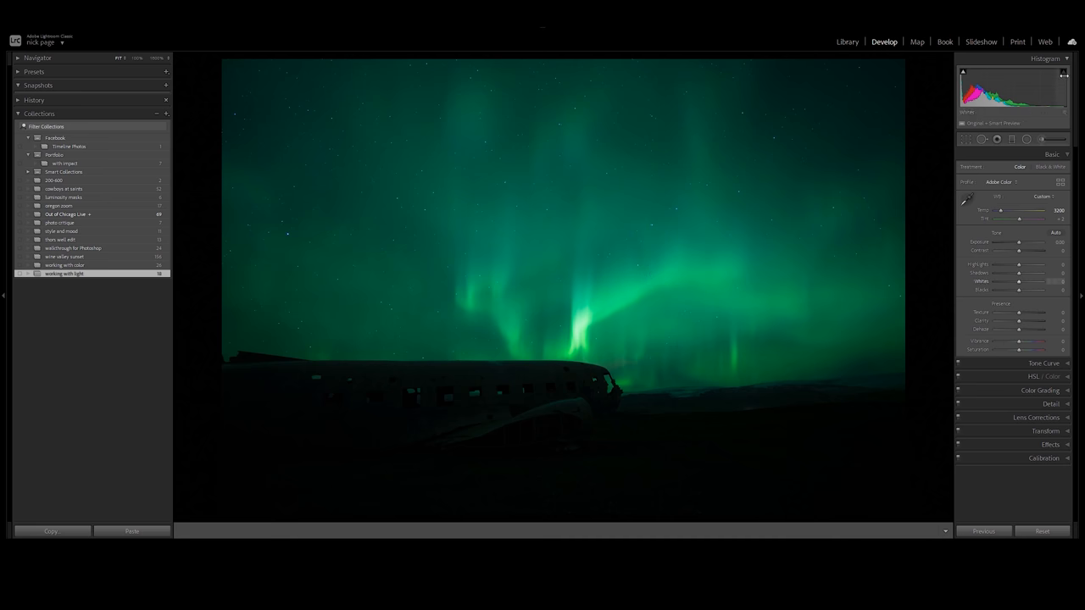
pyautogui.moveTo(1065, 72)
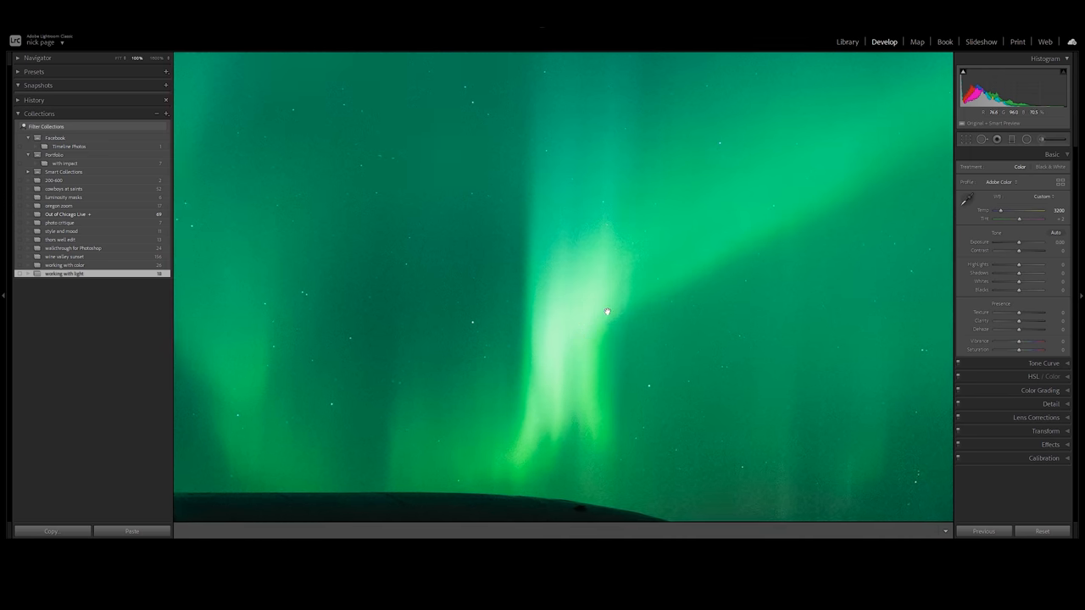
# Pull the Highlights slider down to check detail in the aurora's brightest core
pyautogui.moveTo(1026, 264); pyautogui.dragTo(1020, 265)
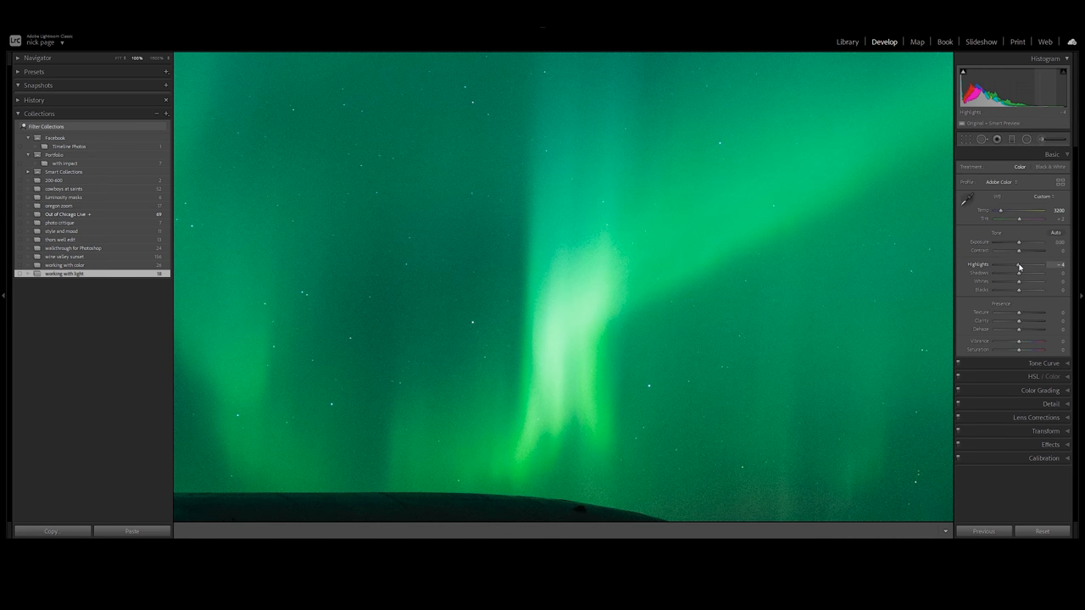
pyautogui.moveTo(1021, 265); pyautogui.dragTo(1004, 264)
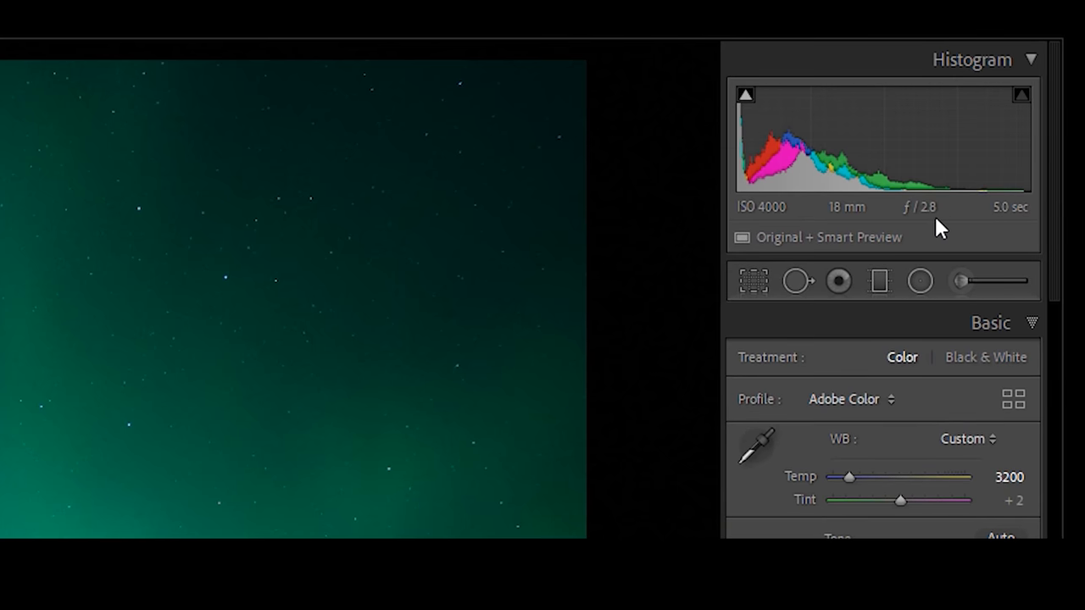
pyautogui.moveTo(980, 244)
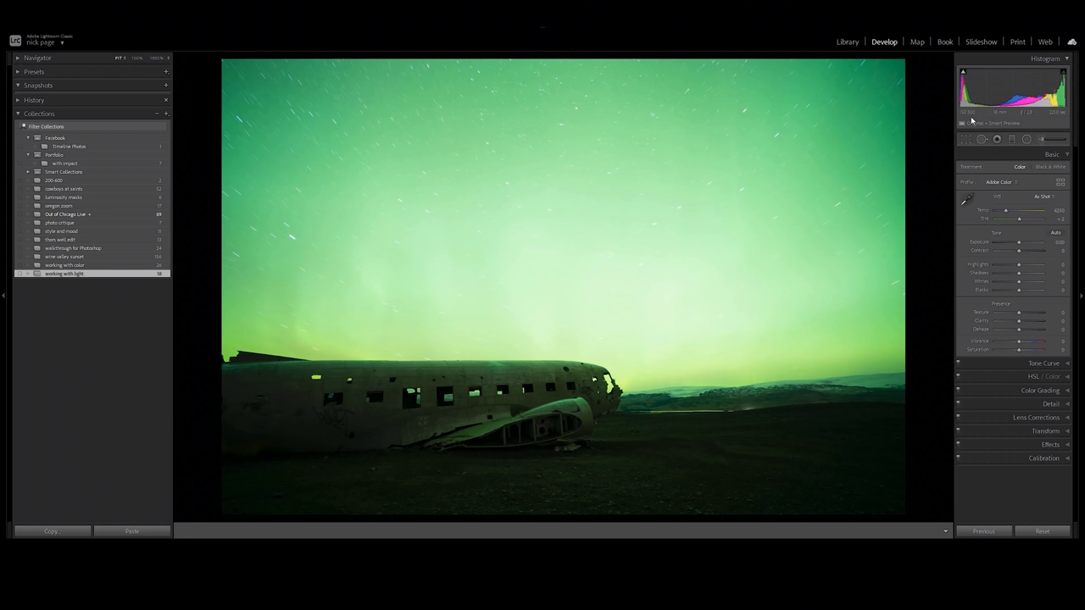
pyautogui.moveTo(971, 119)
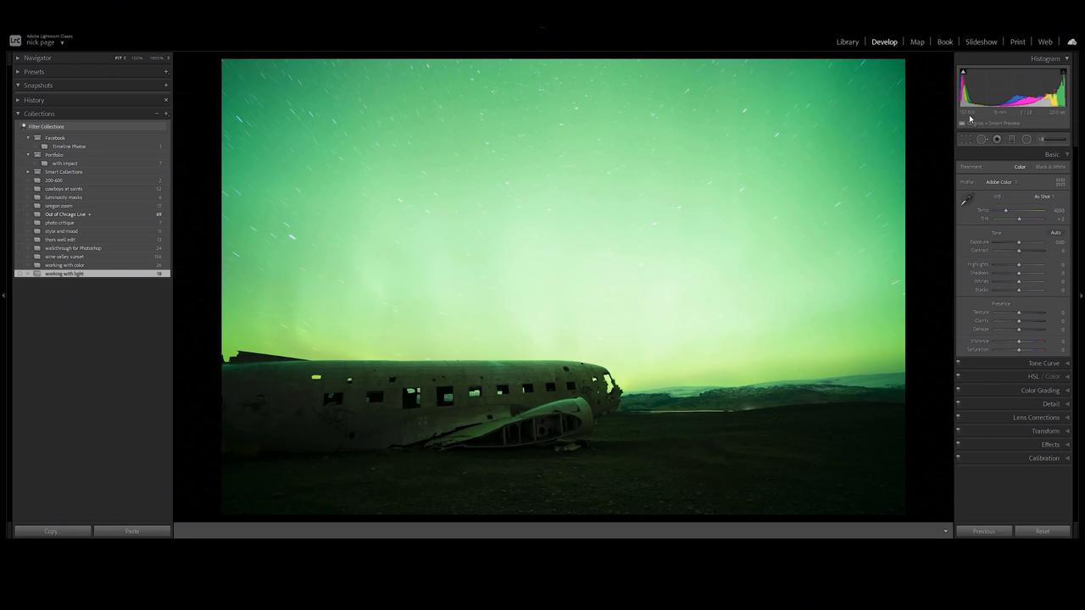
pyautogui.moveTo(970, 118)
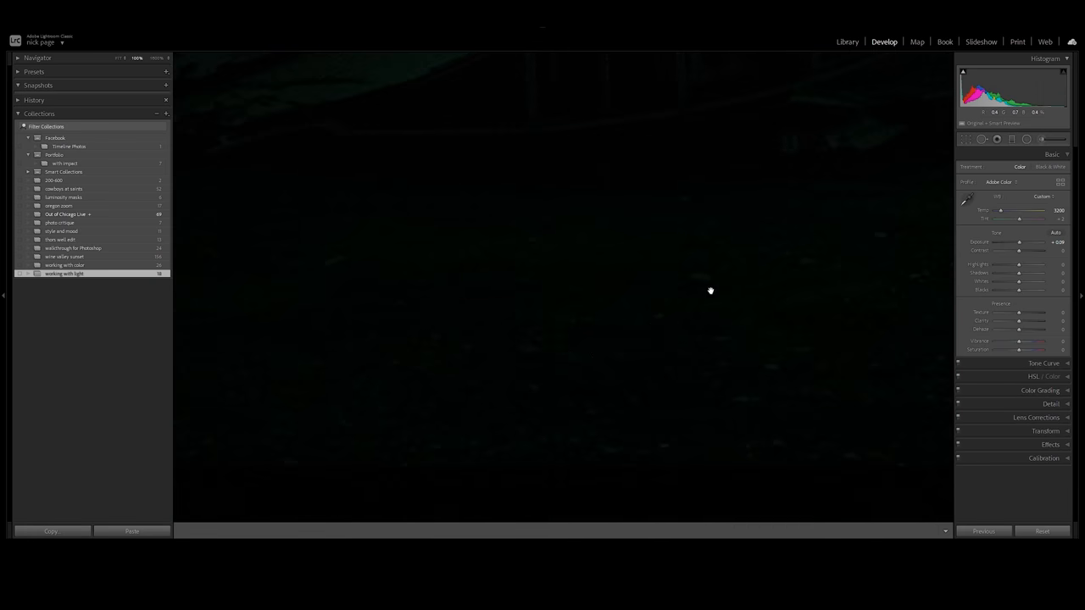
# Raise Exposure and Shadows on the dark foreground frame to reveal ground detail and noise
pyautogui.moveTo(1018, 241); pyautogui.dragTo(1032, 241)
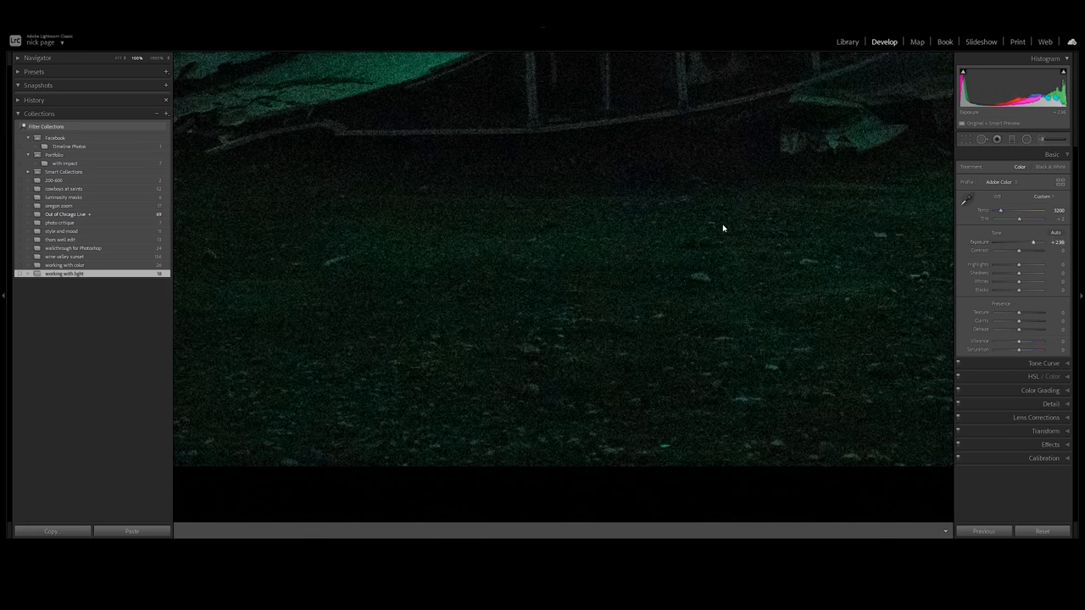
pyautogui.moveTo(1020, 273); pyautogui.dragTo(1037, 273)
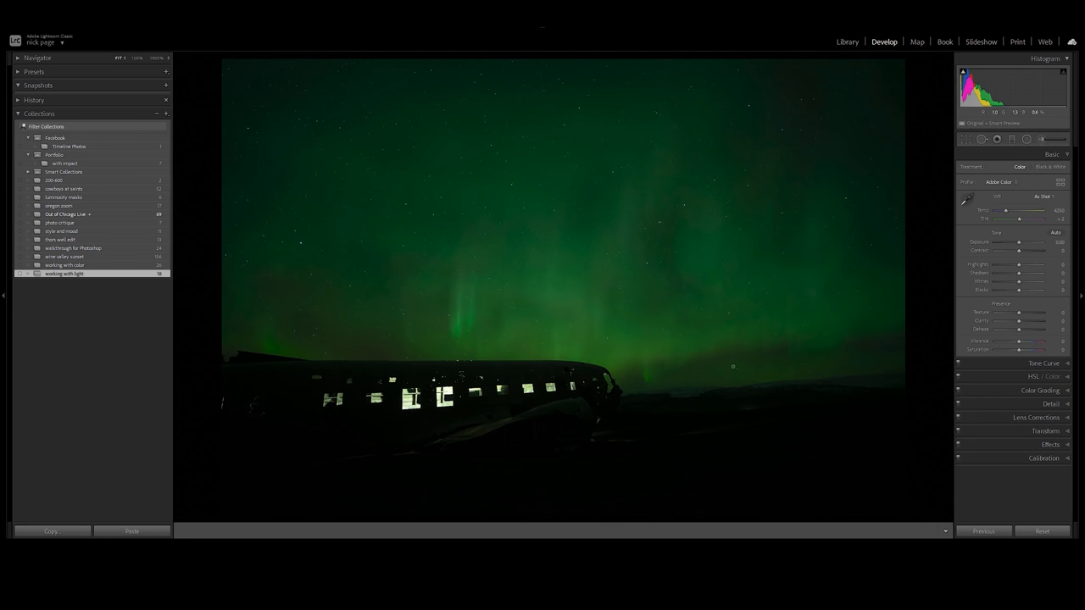
# Lift the Shadows on the light-painted frame with the plane's glowing windows
pyautogui.moveTo(1018, 273); pyautogui.dragTo(1041, 273)
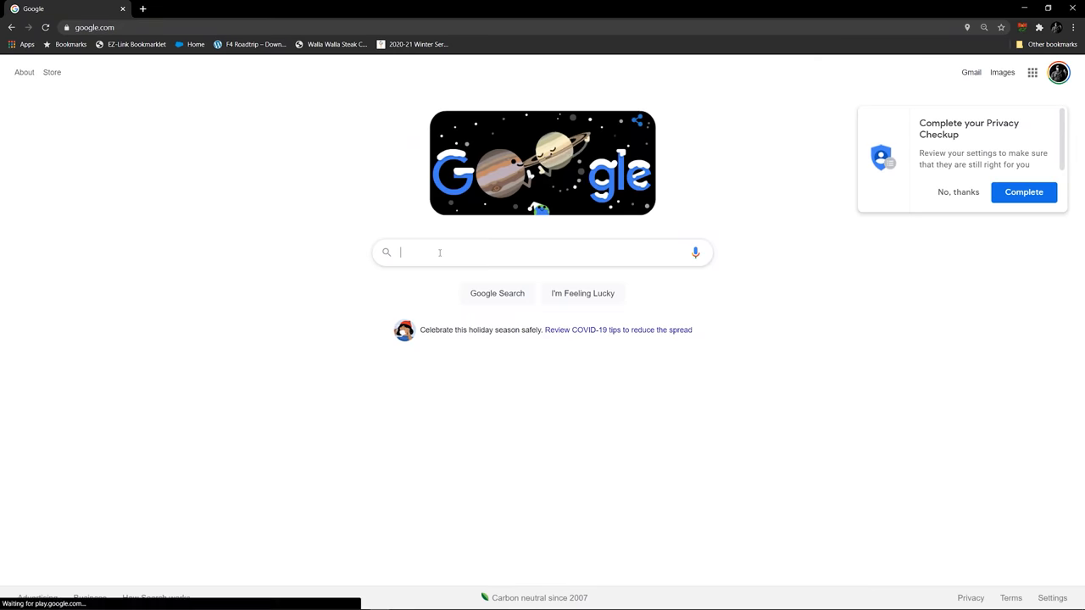
# Search 'nick page photography', open the site and scroll through the Landscapes gallery images
pyautogui.write('nick page photography')
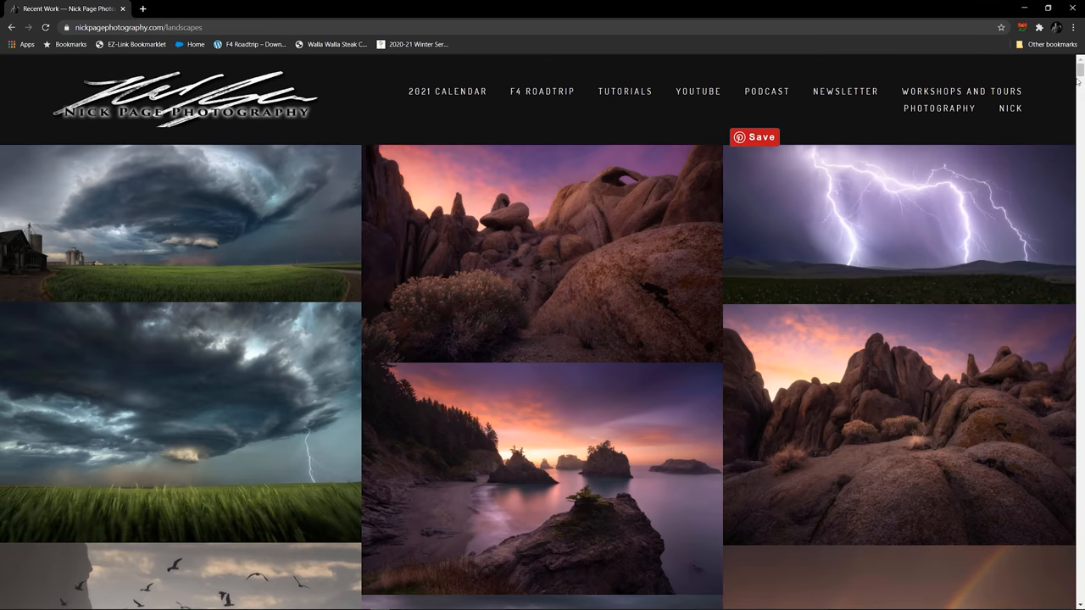
pyautogui.scroll(-3)
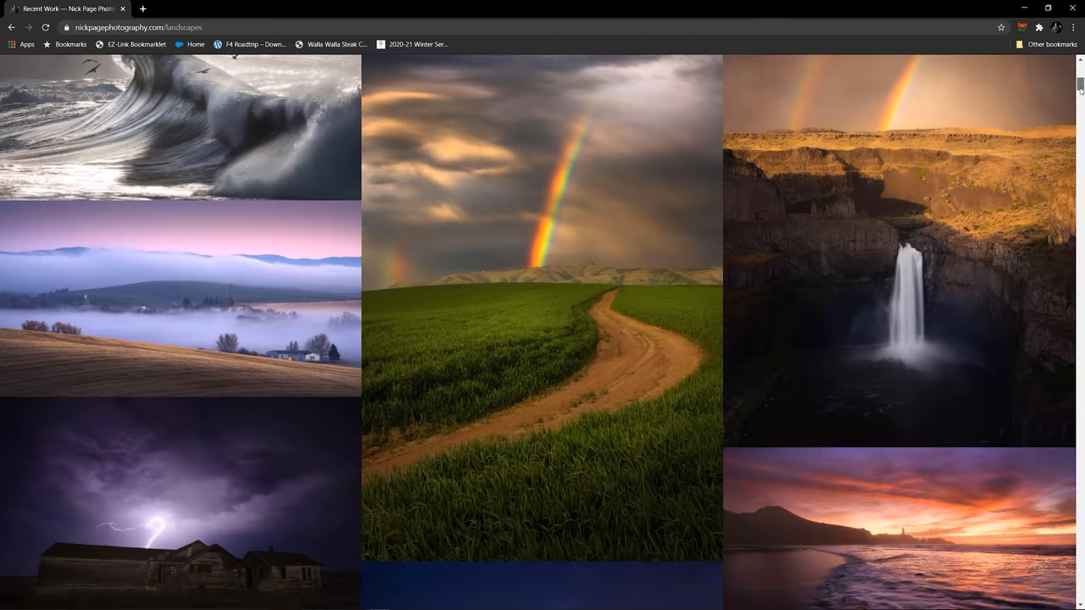
pyautogui.scroll(-3)
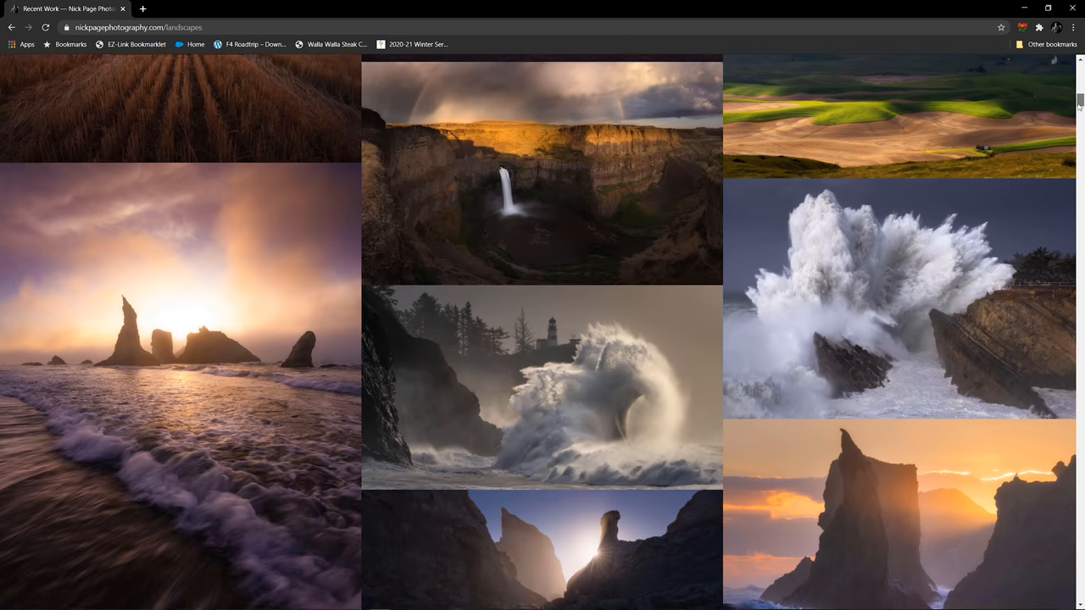
pyautogui.scroll(-3)
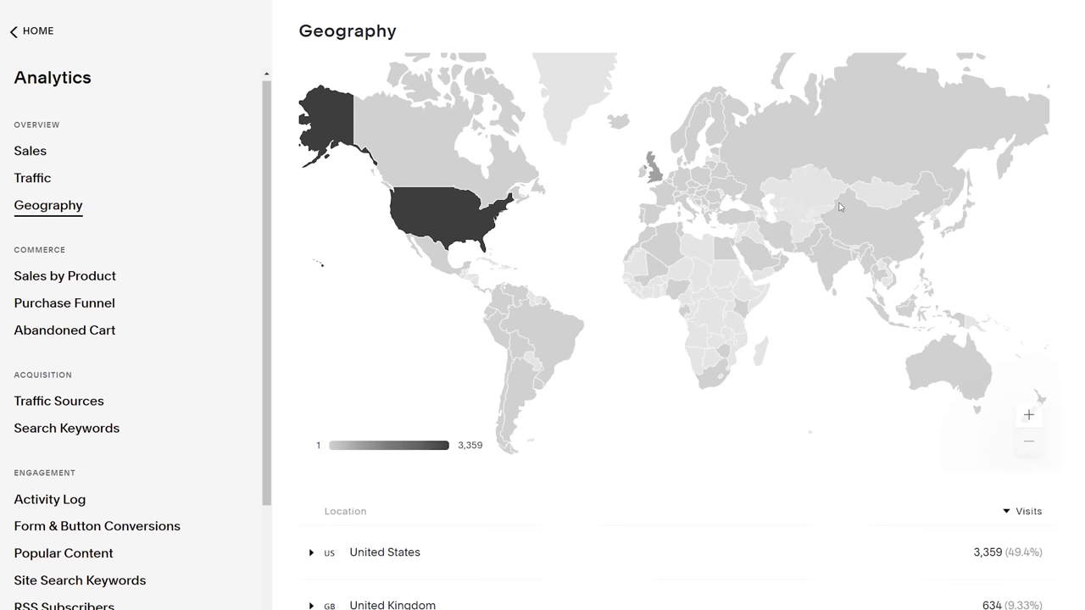
pyautogui.moveTo(499, 340)
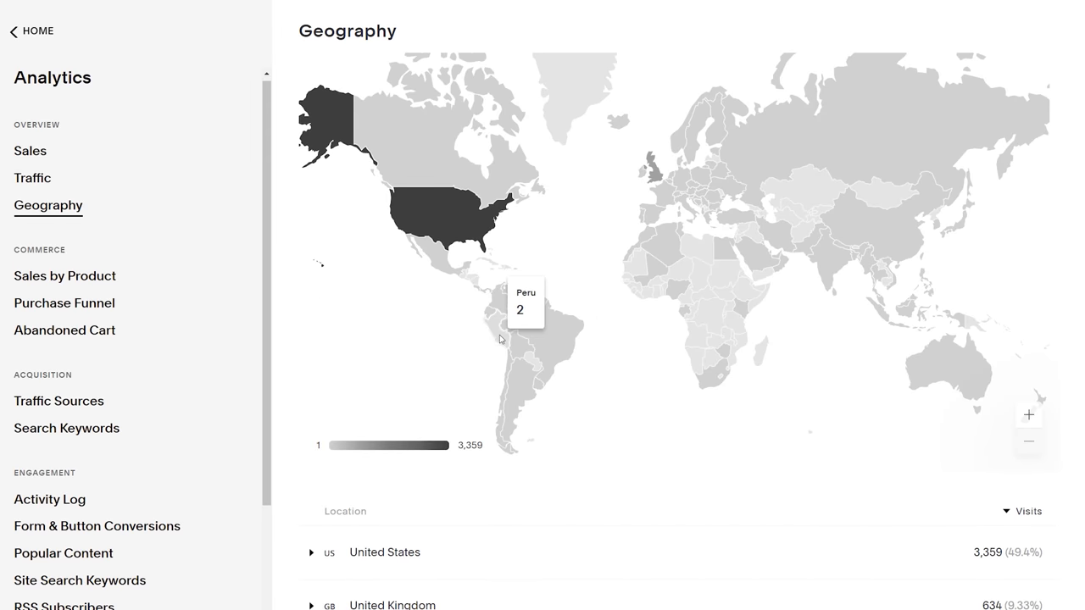
# Scroll the Geography report down to the Location list led by the United States at 3,359 visits
pyautogui.scroll(-3)
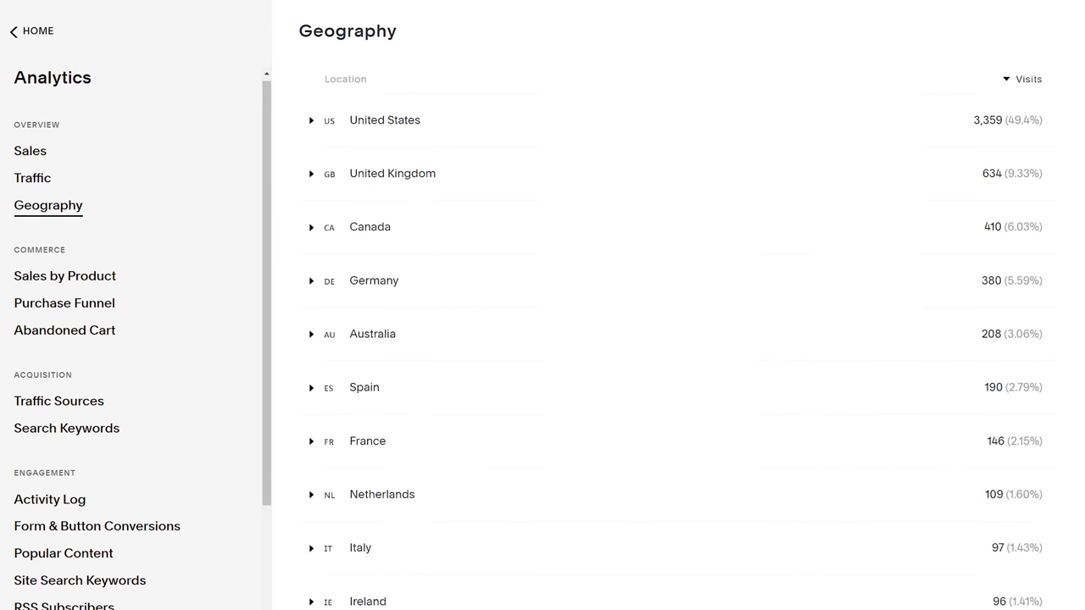
pyautogui.scroll(-3)
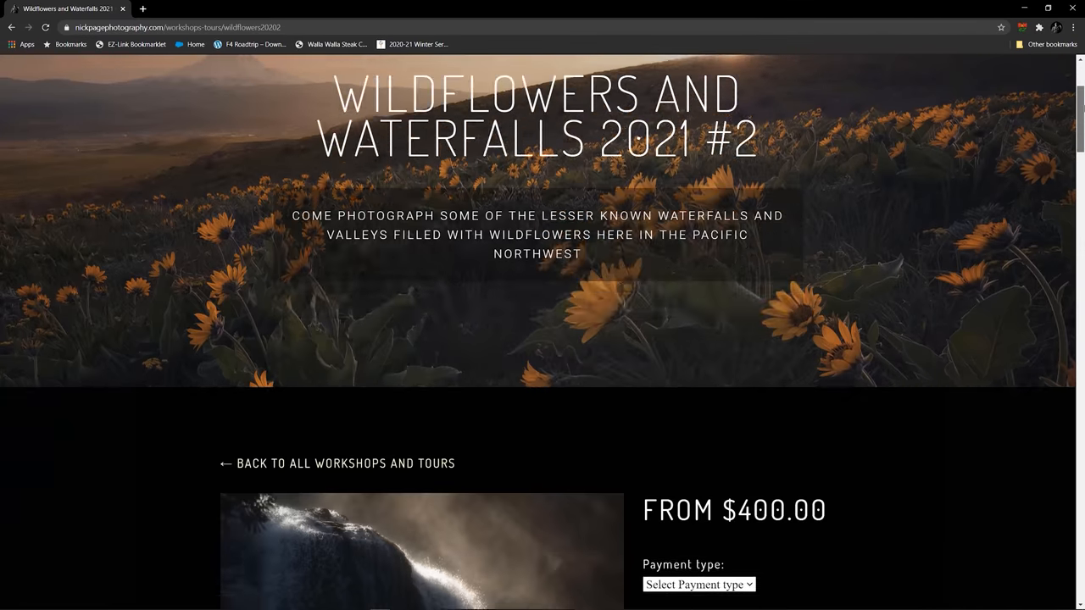
# Scroll the workshop page to its eight-person Group Size and April 21st–23rd Dates
pyautogui.scroll(-3)
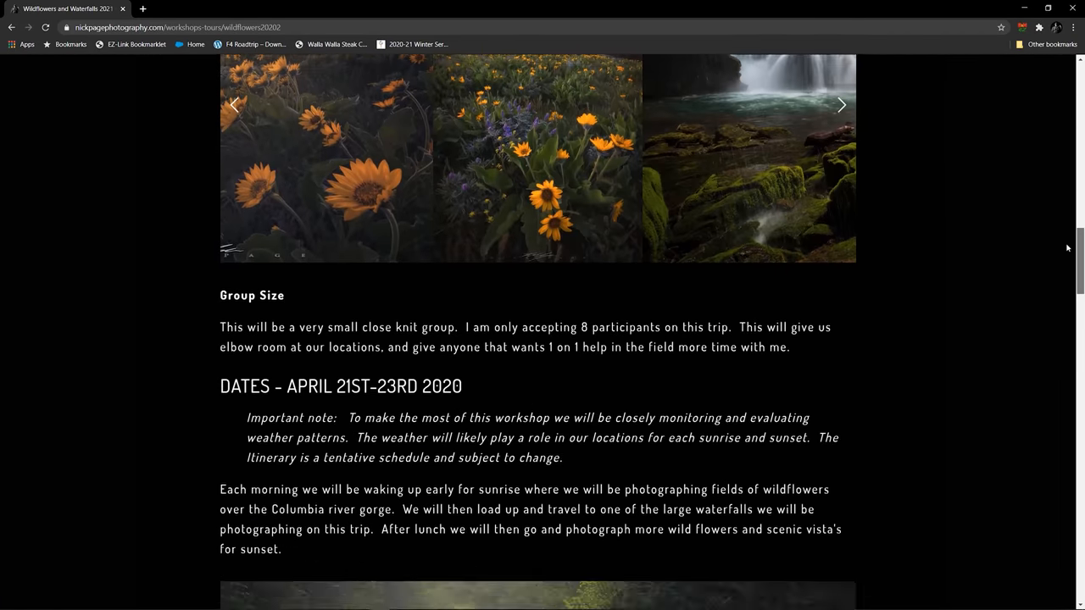